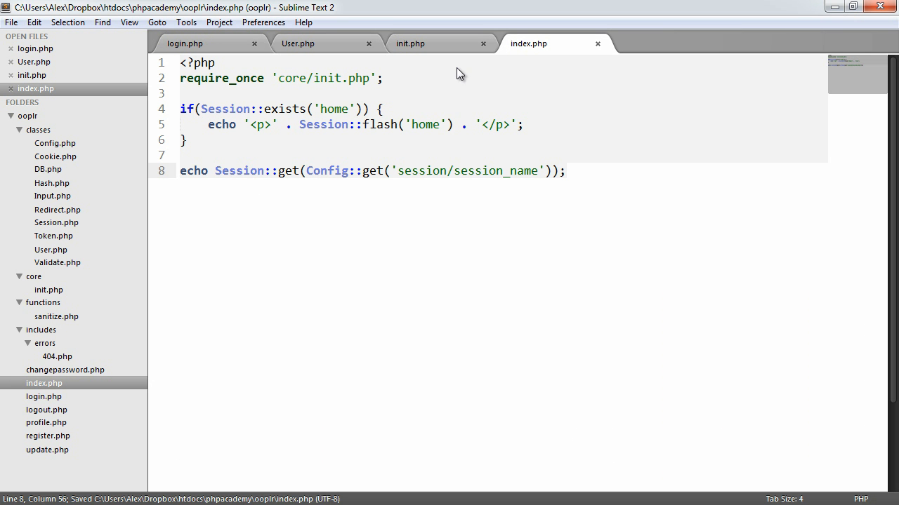
# Switch to User.php and open an empty line below the constructor's session name assignment
pyautogui.click(298, 43)
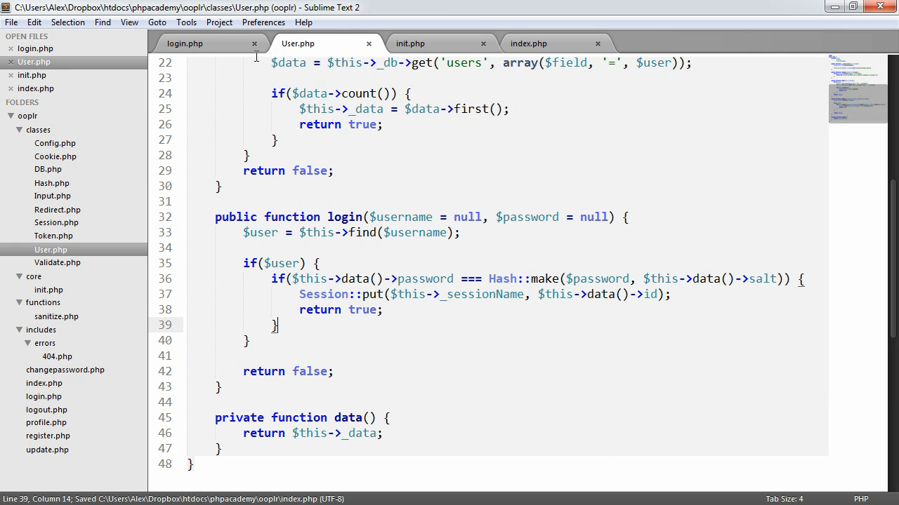
pyautogui.scroll(3)
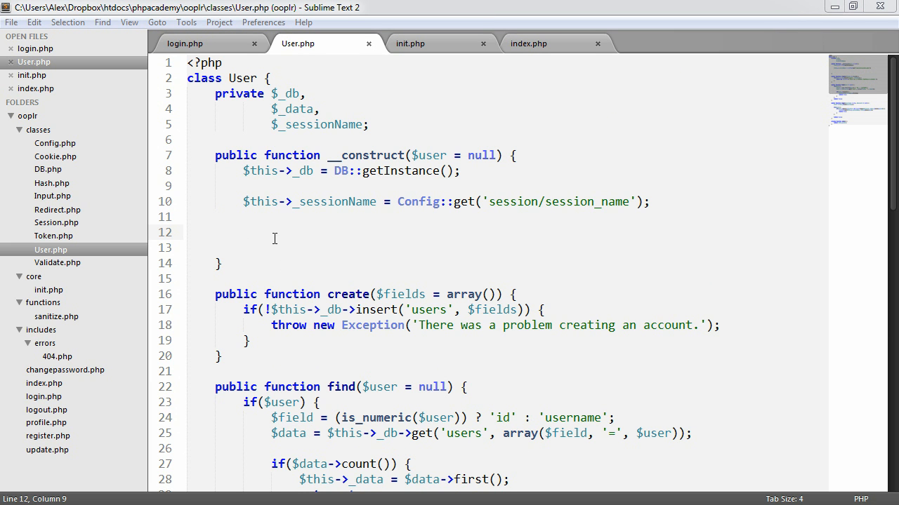
pyautogui.press('ctrl+s')
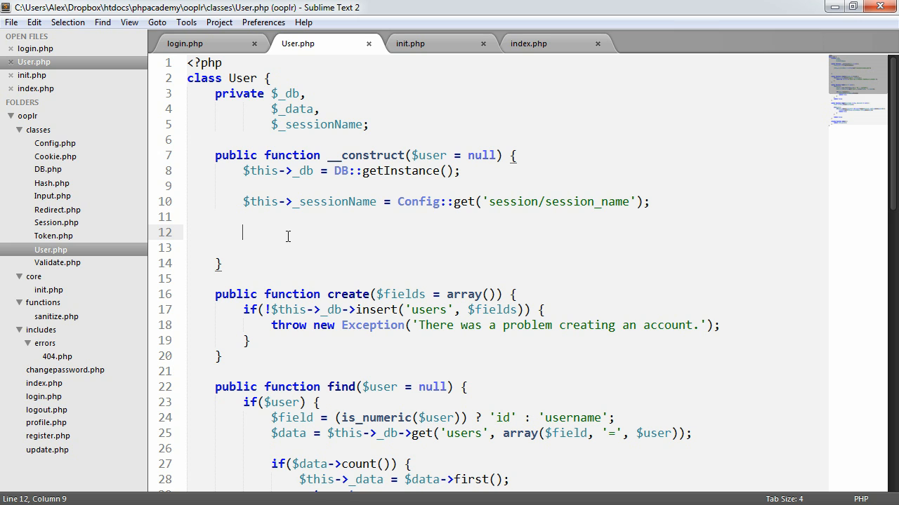
pyautogui.moveTo(193, 196)
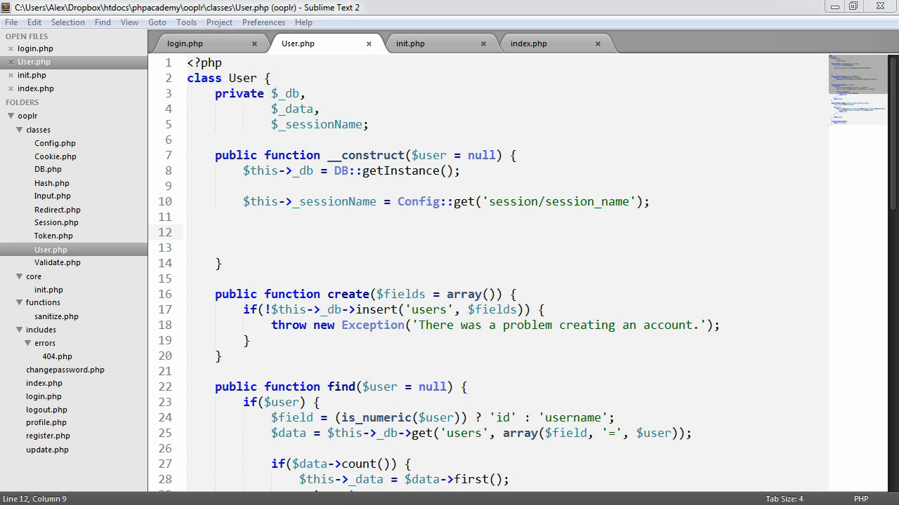
pyautogui.click(251, 340)
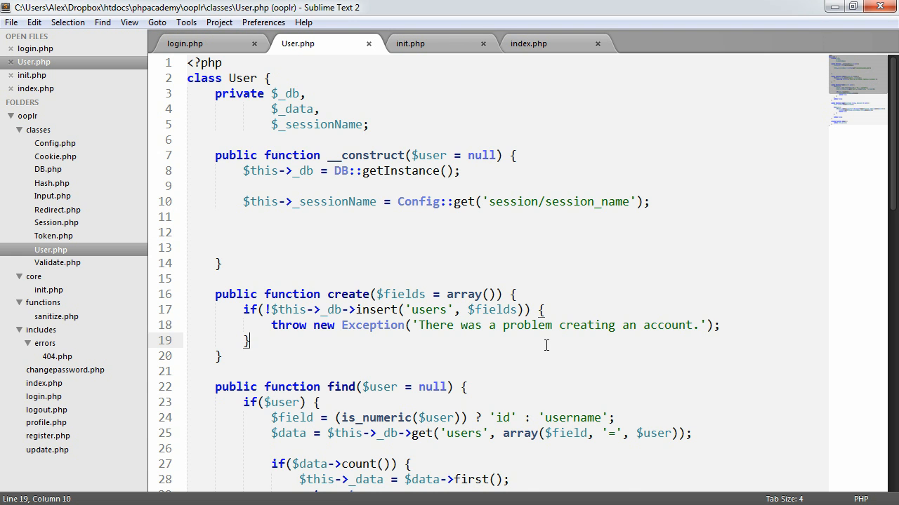
pyautogui.scroll(-3)
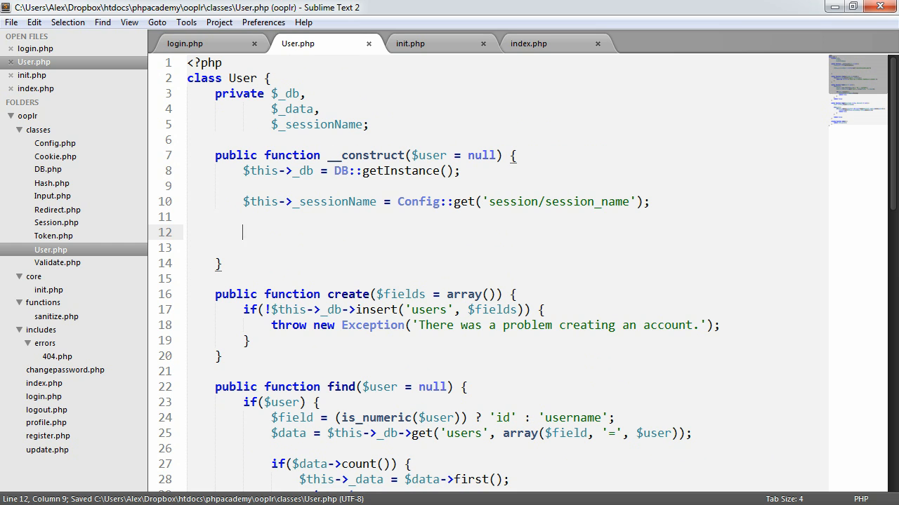
pyautogui.moveTo(275, 234)
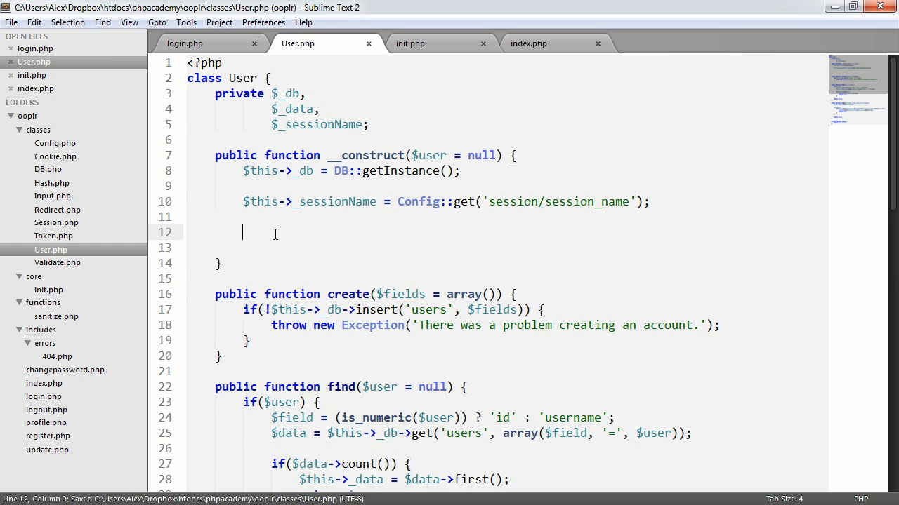
# Start an if(!$user) { } block on line 12 of User.php's constructor
pyautogui.write('if() {')
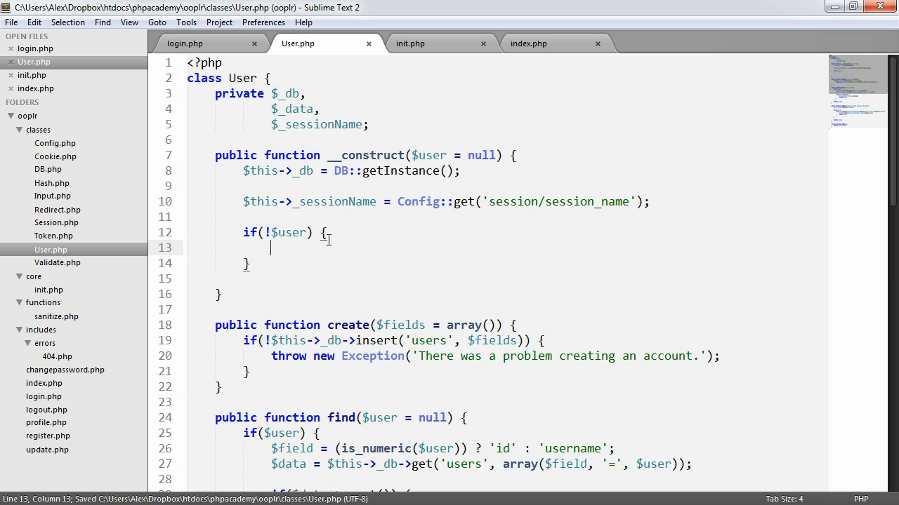
pyautogui.moveTo(384, 234)
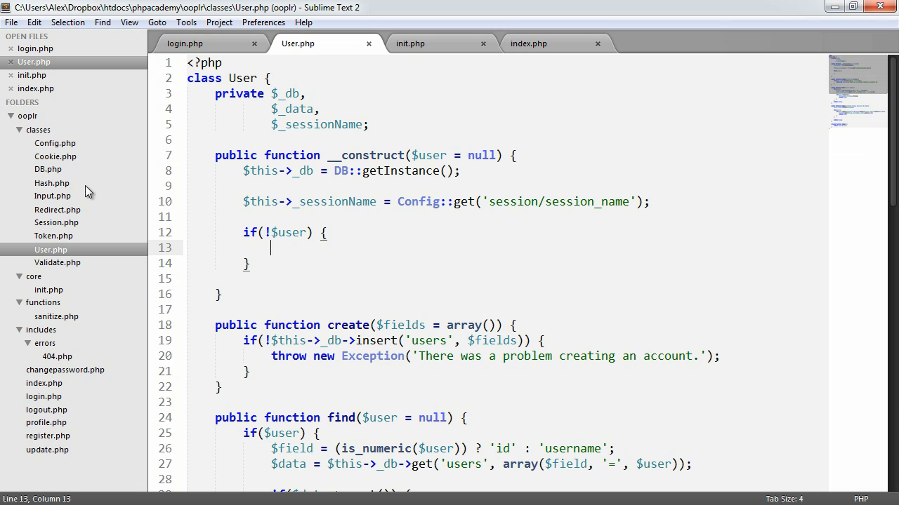
# Replace index.php line 8's echoed Session::get with $user = new User(); and save
pyautogui.click(528, 44)
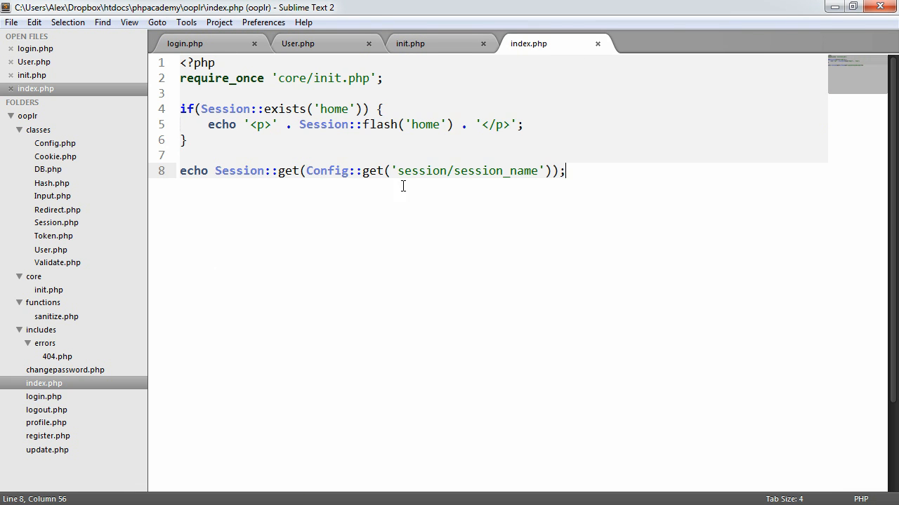
pyautogui.moveTo(214, 171); pyautogui.dragTo(565, 171)
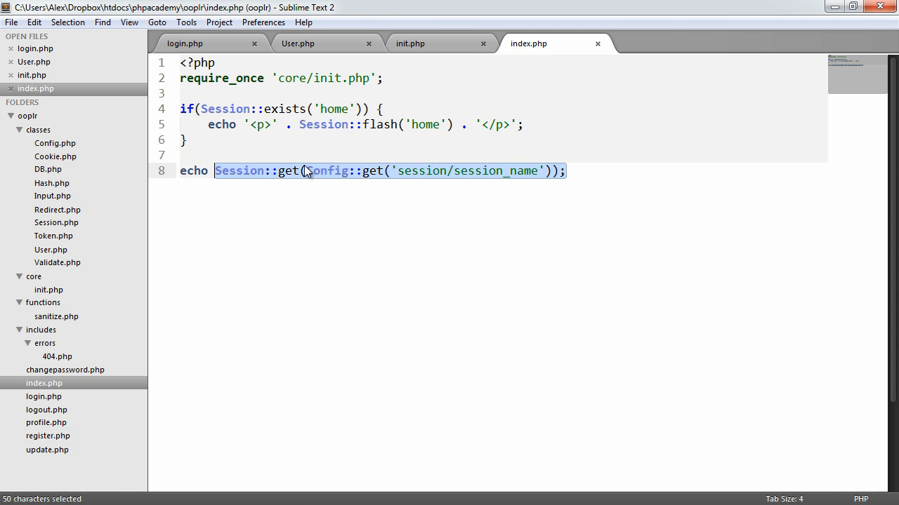
pyautogui.write('User::')
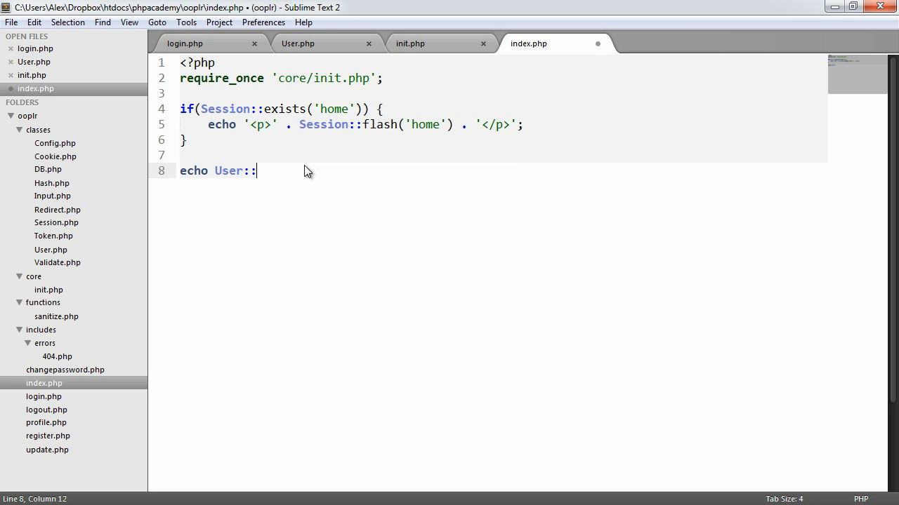
pyautogui.press('BackSpace')
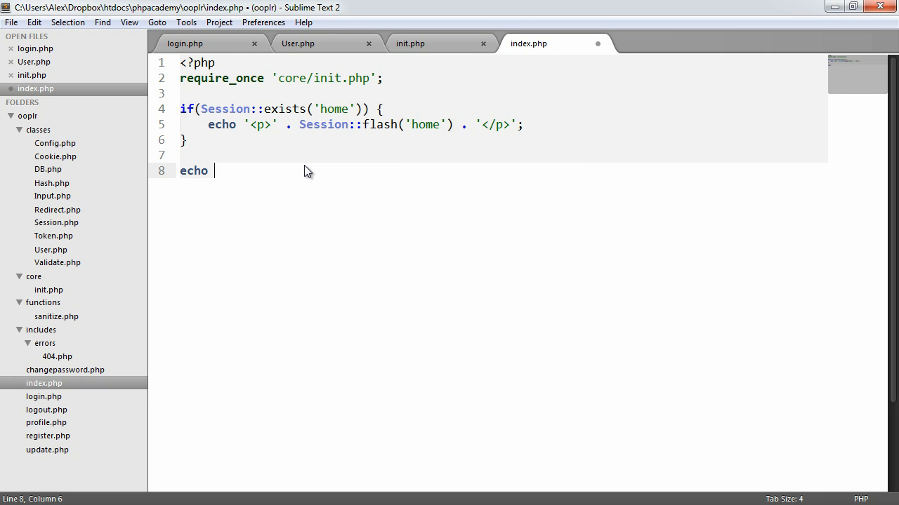
pyautogui.write('$user')
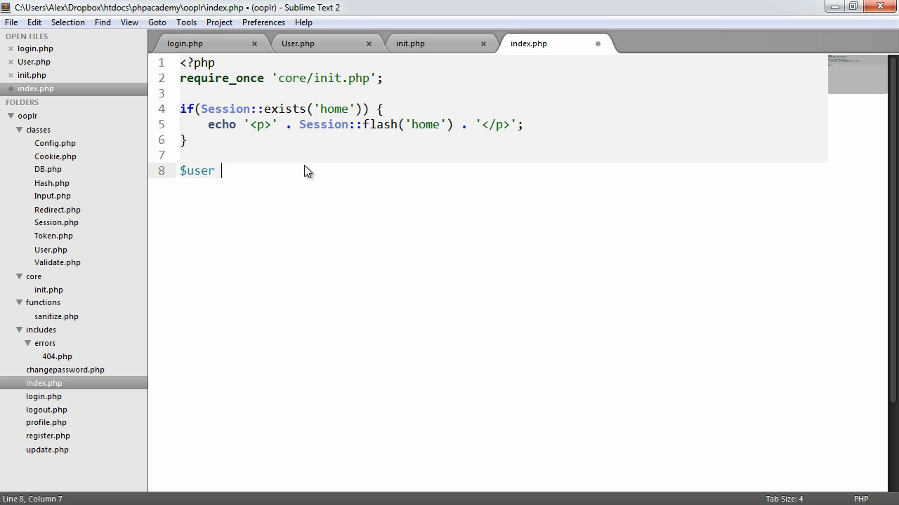
pyautogui.write('= new User();')
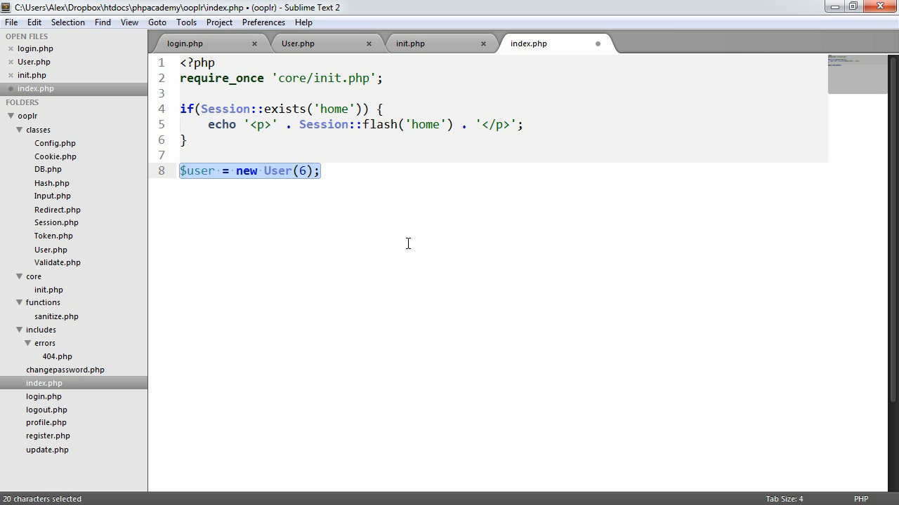
pyautogui.press('Delete')
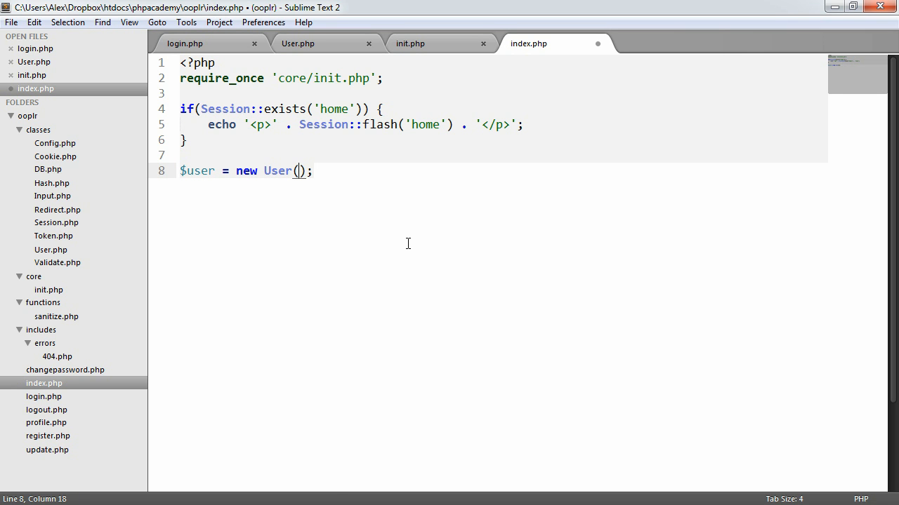
pyautogui.press('ctrl+s')
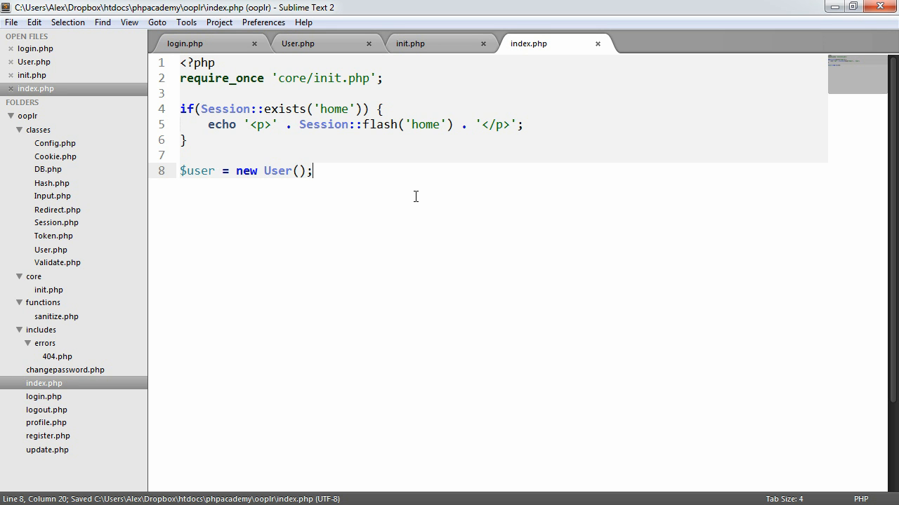
# In User.php, add an if(Session::exists($this->_sessionName)) check to the constructor
pyautogui.click(297, 42)
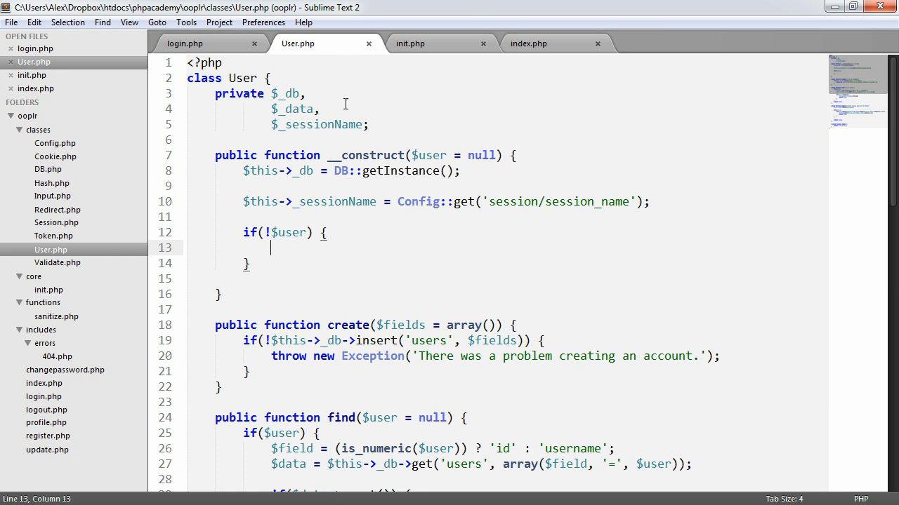
pyautogui.press('ctrl+s')
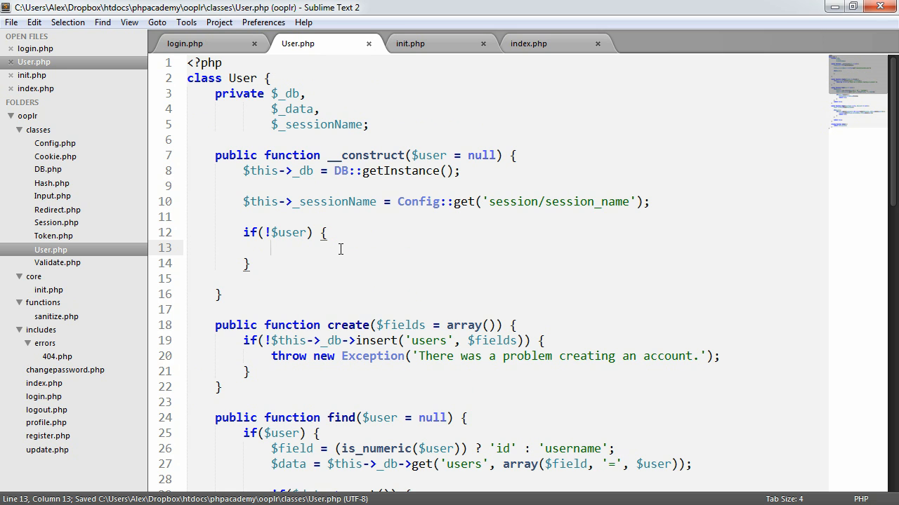
pyautogui.write('if() {')
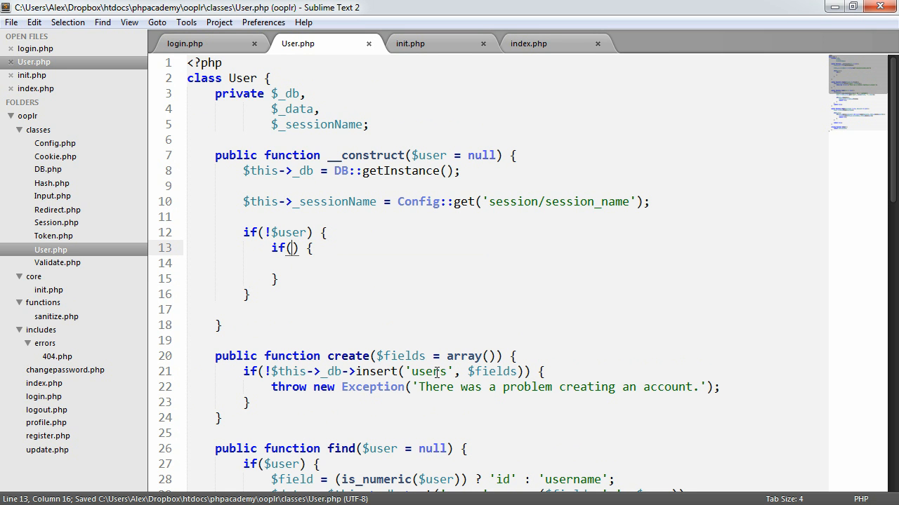
pyautogui.write('Session::')
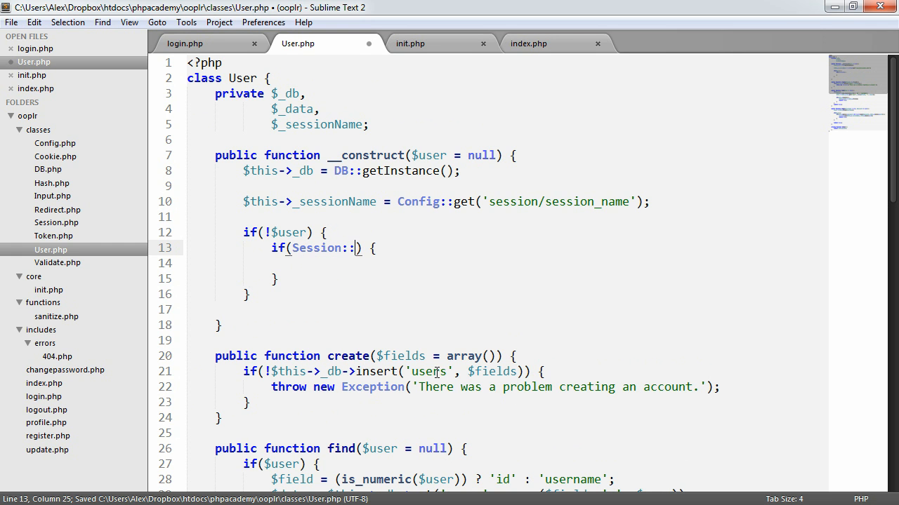
pyautogui.write('exists(')
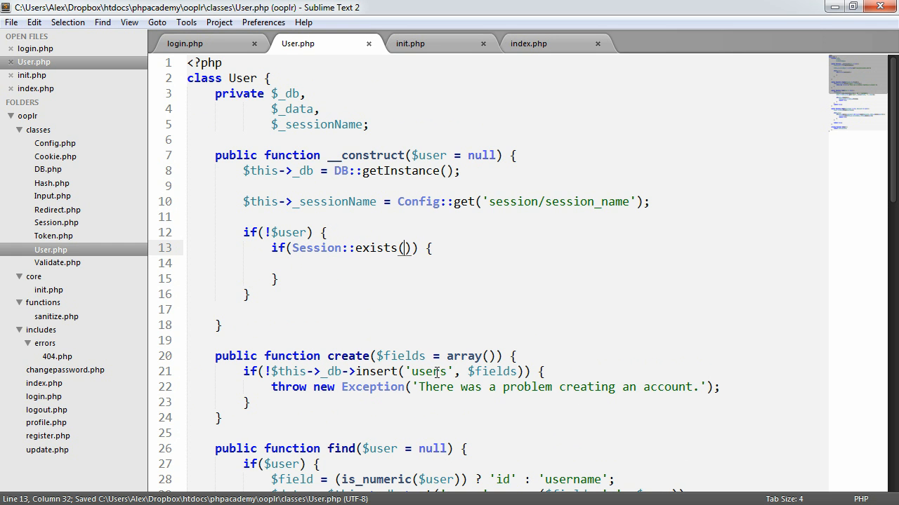
pyautogui.write('$this->_sessionName')
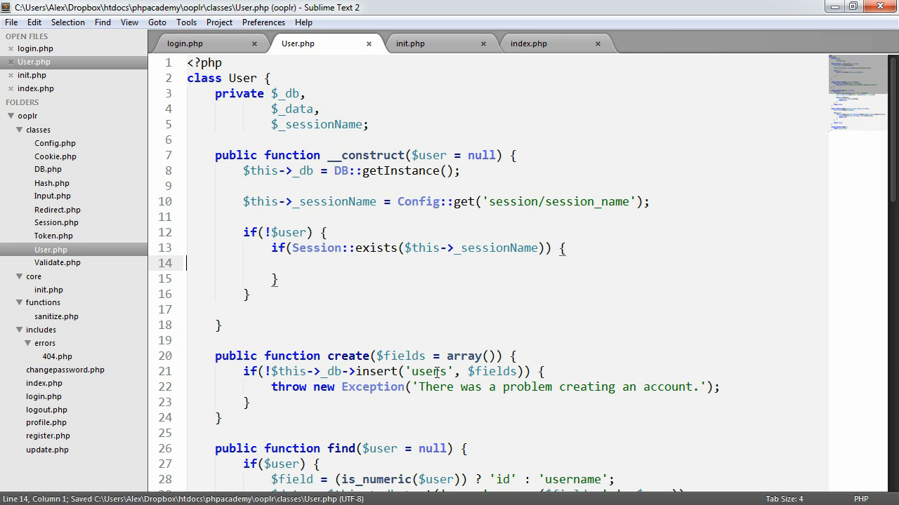
# Assign $user from Session::get($this->_sessionName), echo it, and switch to Chrome
pyautogui.write('$user = Session::get();')
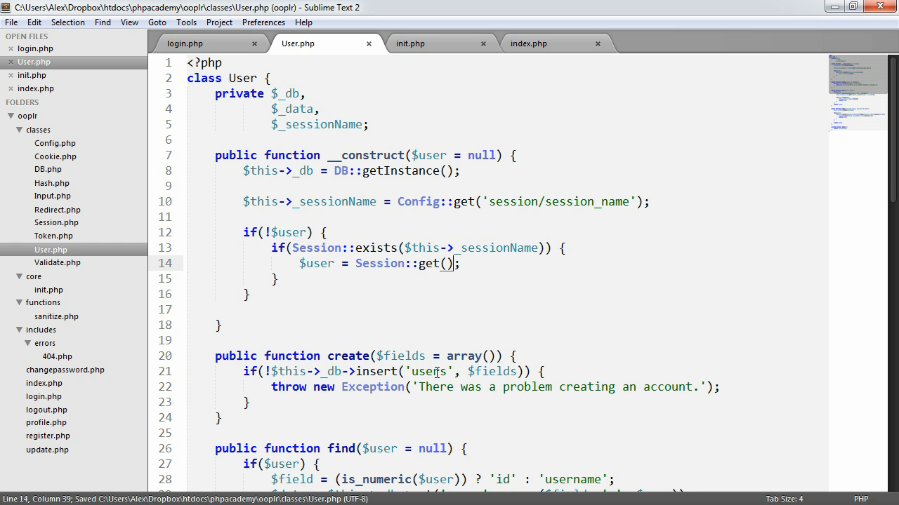
pyautogui.write('$')
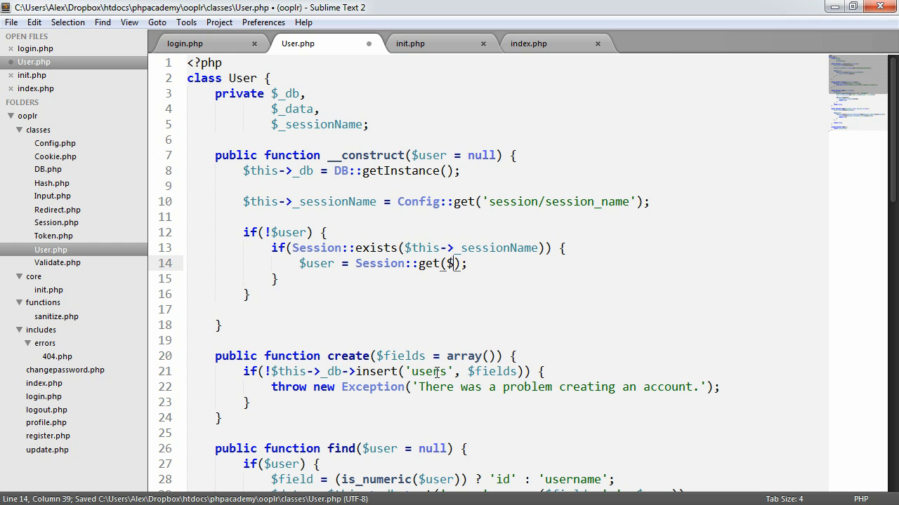
pyautogui.write('this->_sessionNam')
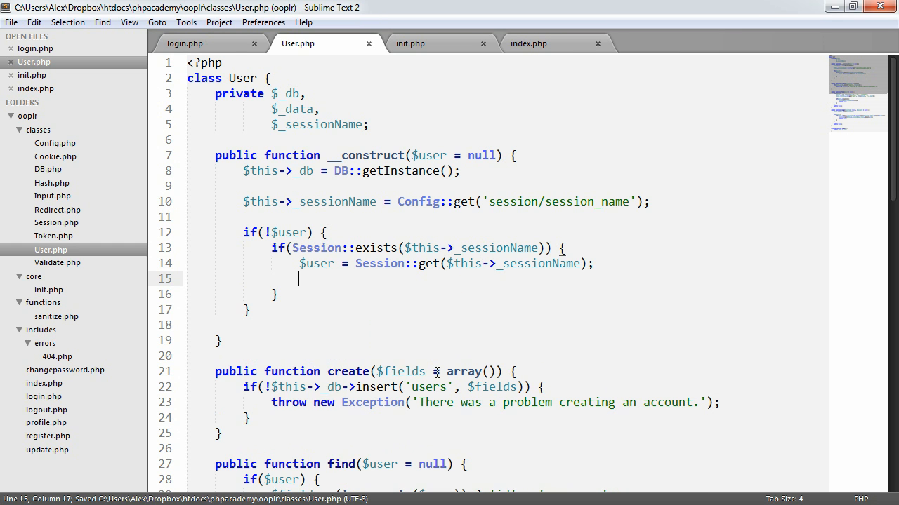
pyautogui.write('echo $user;')
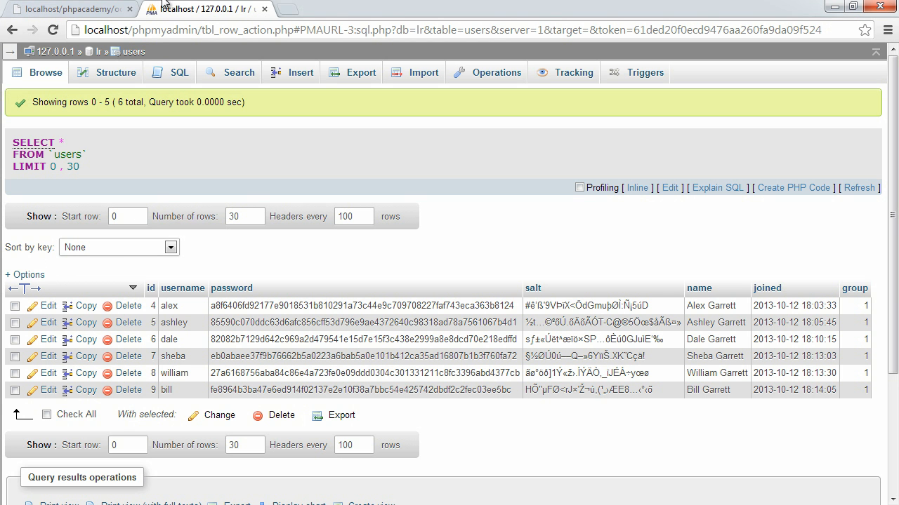
pyautogui.click(67, 8)
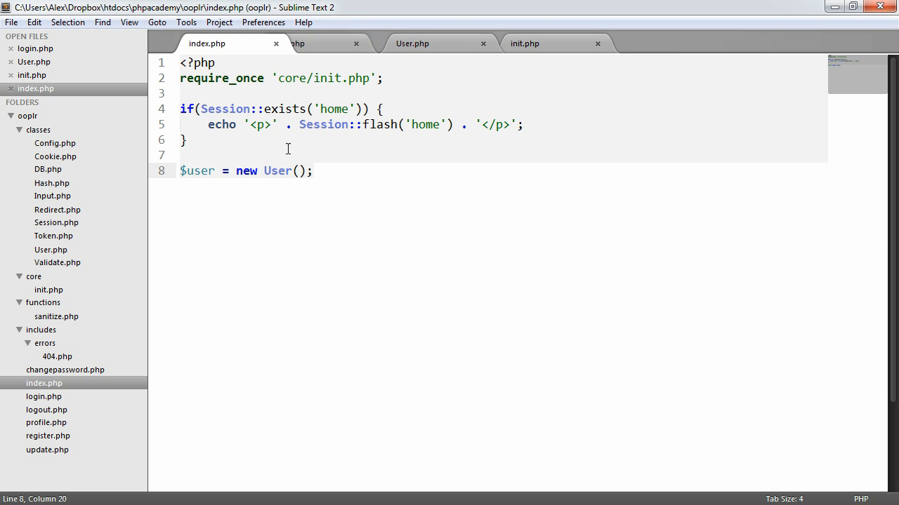
# Add an if($this->find($user)) check inside the session block of User.php
pyautogui.click(298, 43)
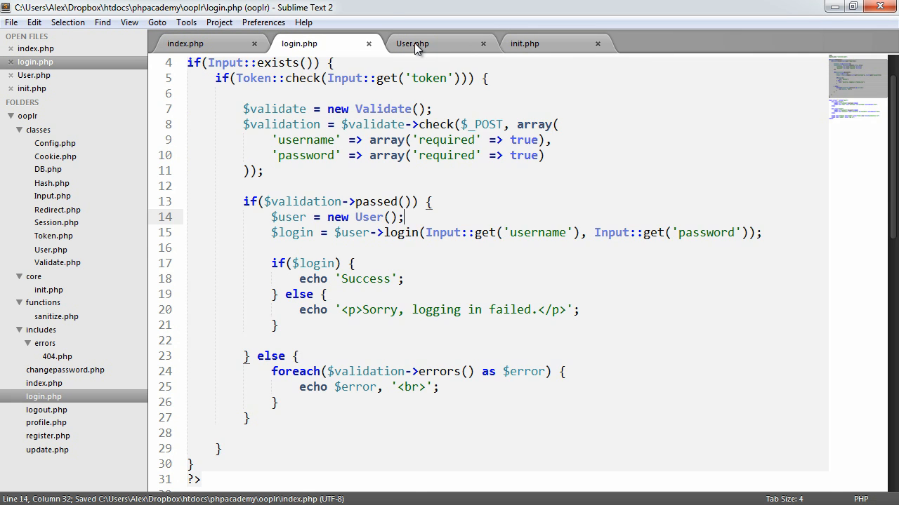
pyautogui.click(412, 43)
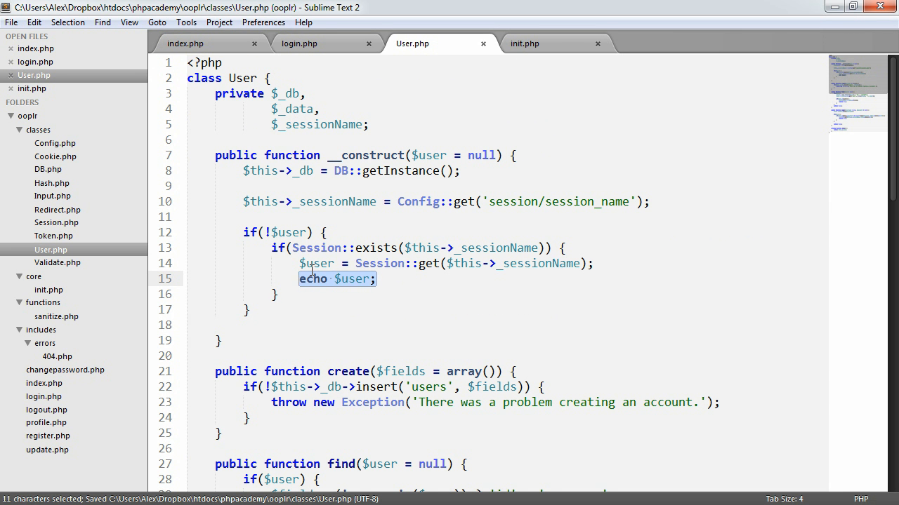
pyautogui.press('Delete')
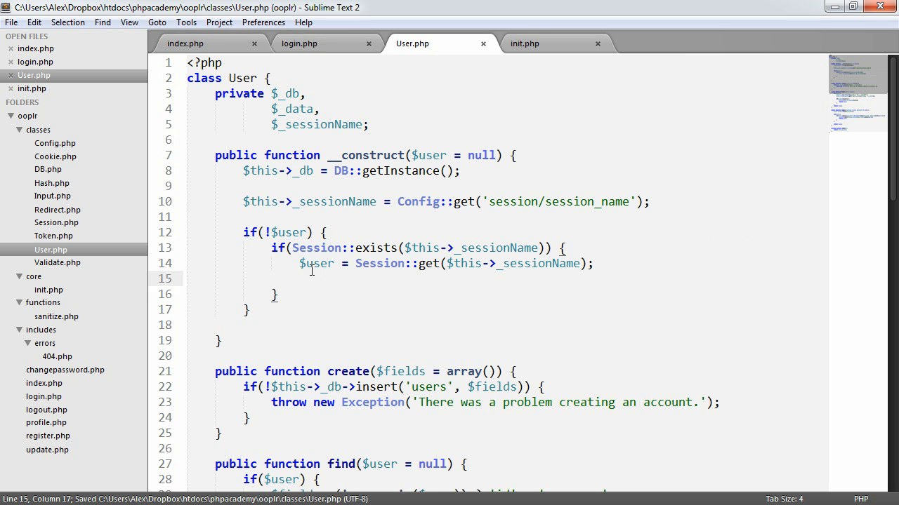
pyautogui.write('if() {')
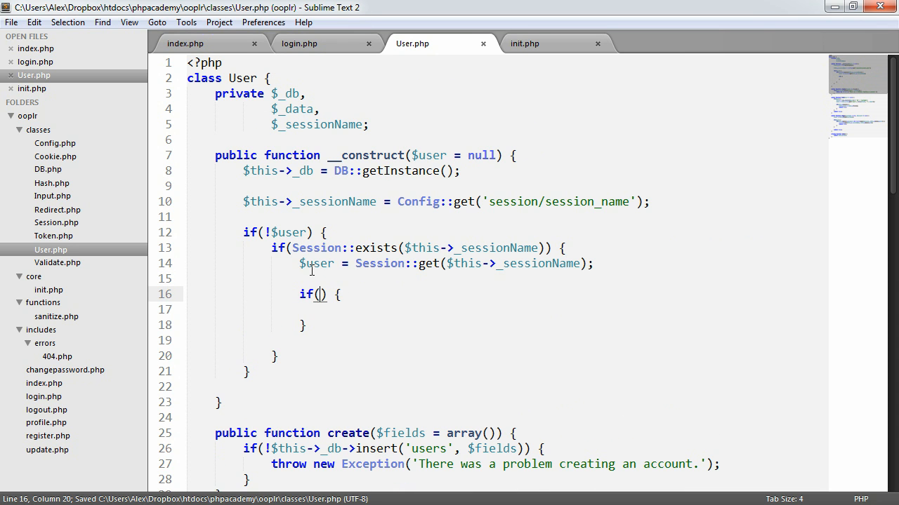
pyautogui.write('$this->find')
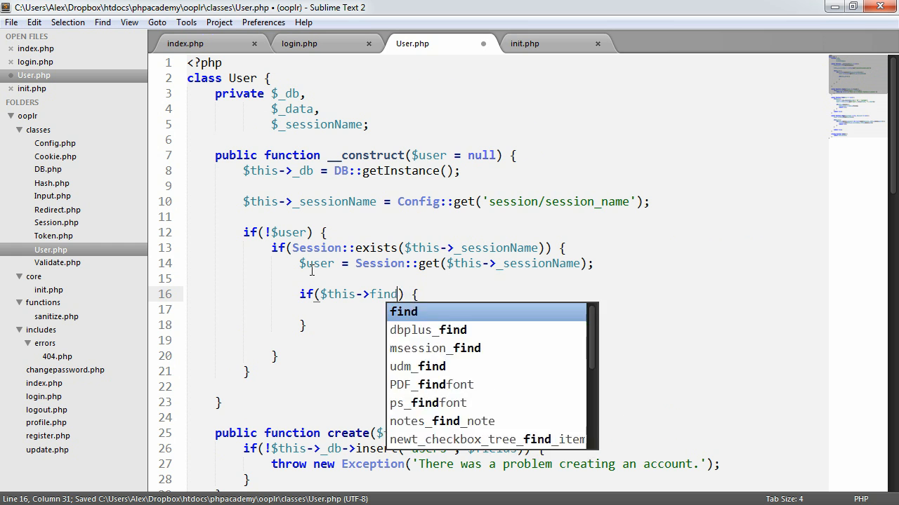
pyautogui.write('($user')
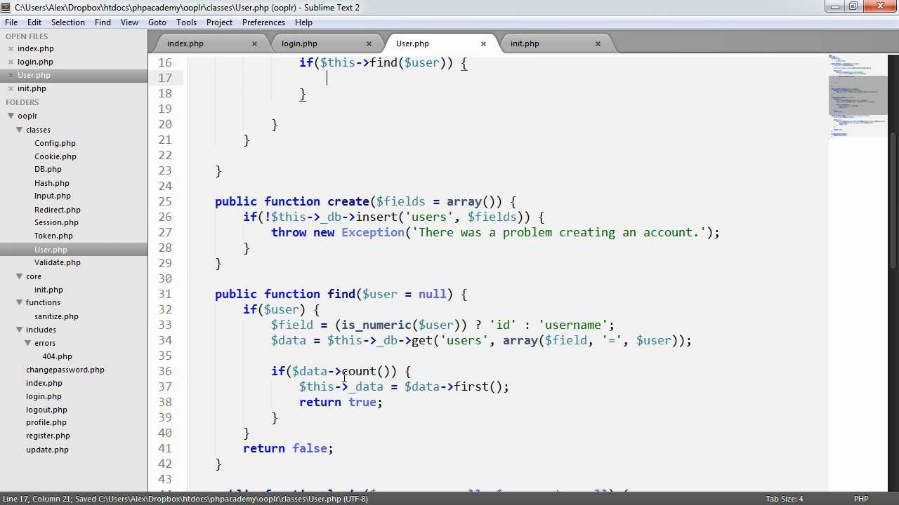
pyautogui.moveTo(322, 362)
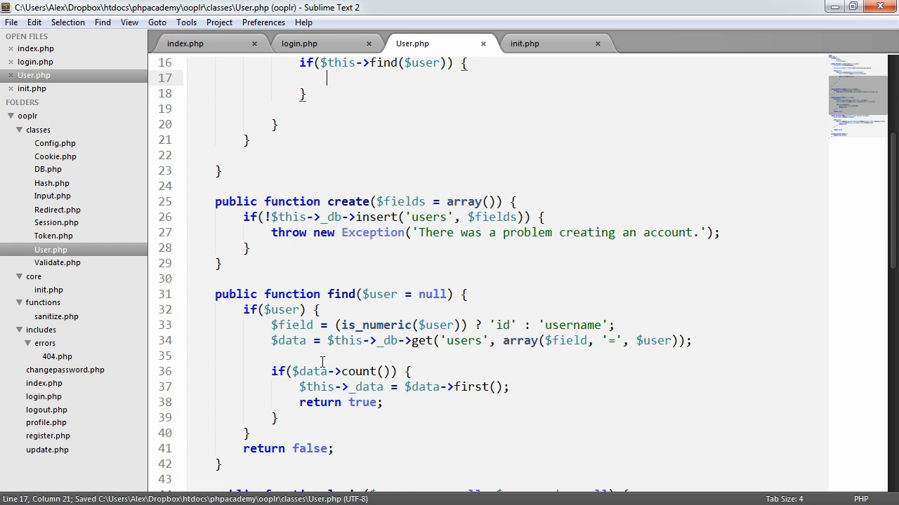
pyautogui.scroll(3)
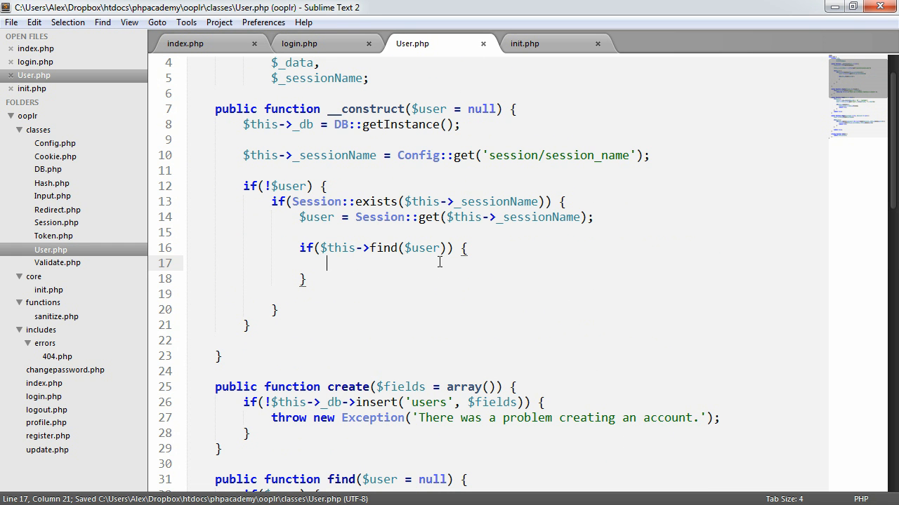
pyautogui.moveTo(441, 276)
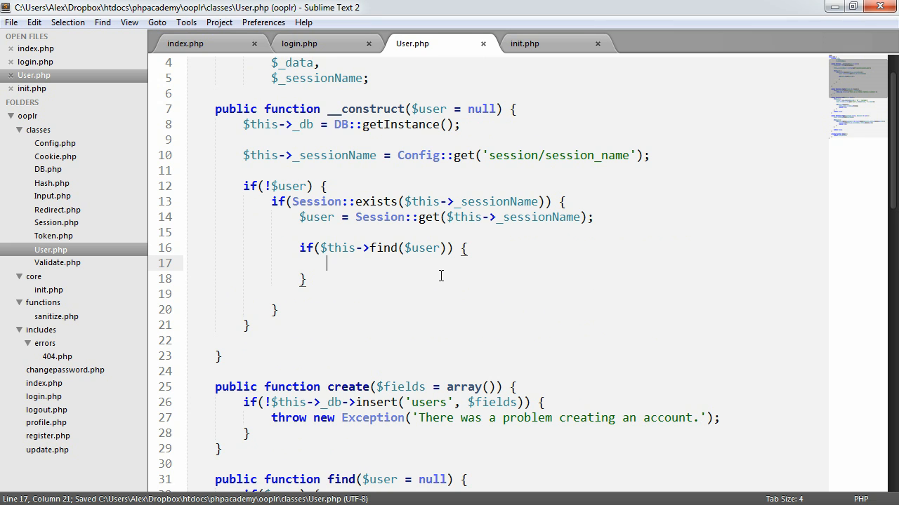
# Set $this->_isLoggedIn = true, with an else holding a // process logout comment
pyautogui.write('$this->_')
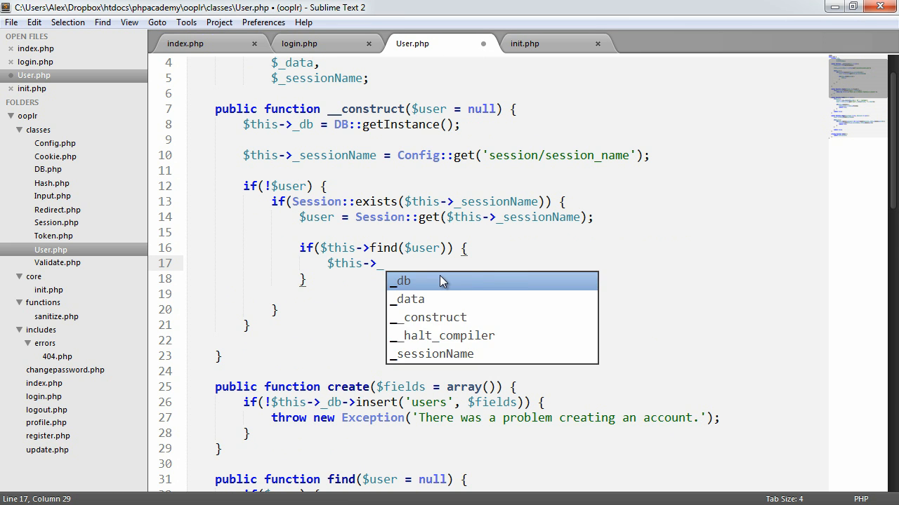
pyautogui.write('_isLoggedIn')
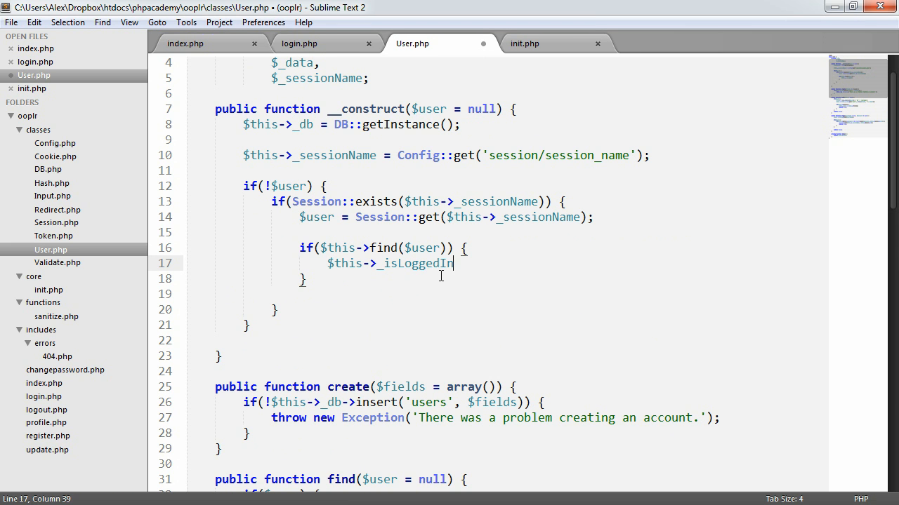
pyautogui.write('= truel')
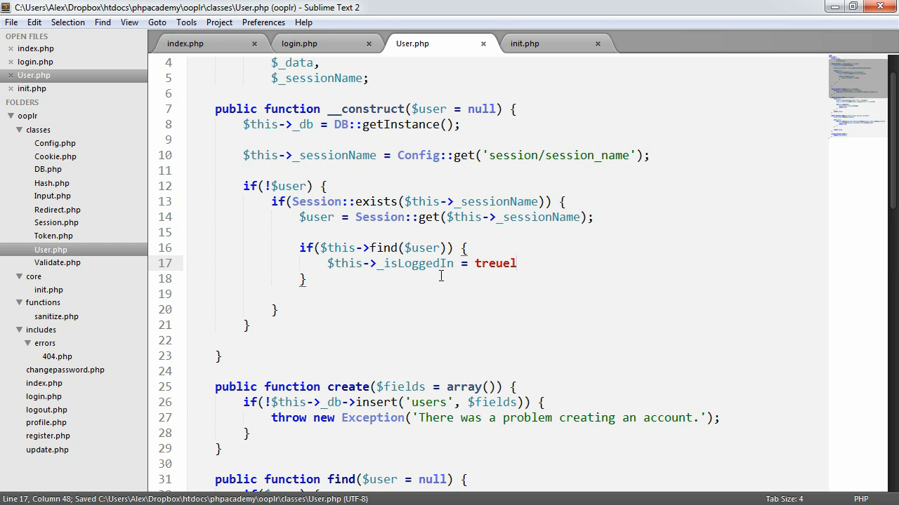
pyautogui.press('BackSpace')
pyautogui.write('// process')
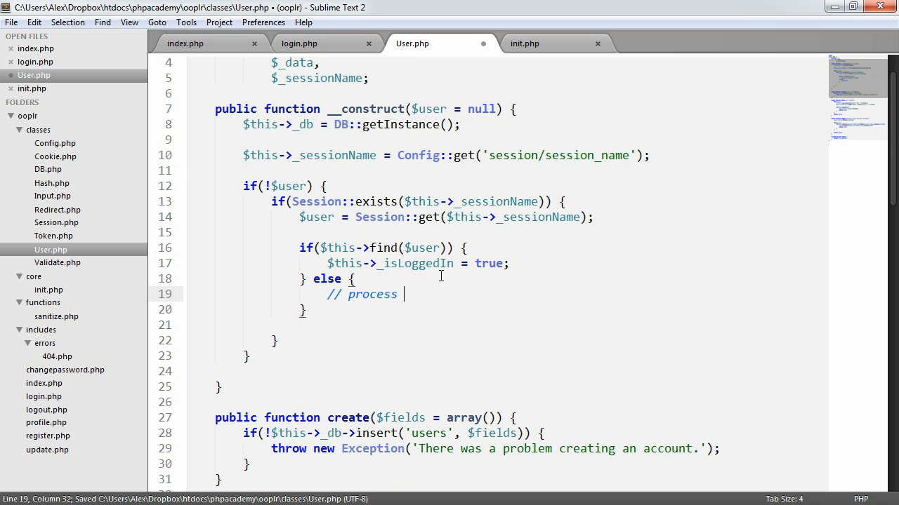
pyautogui.write('logout')
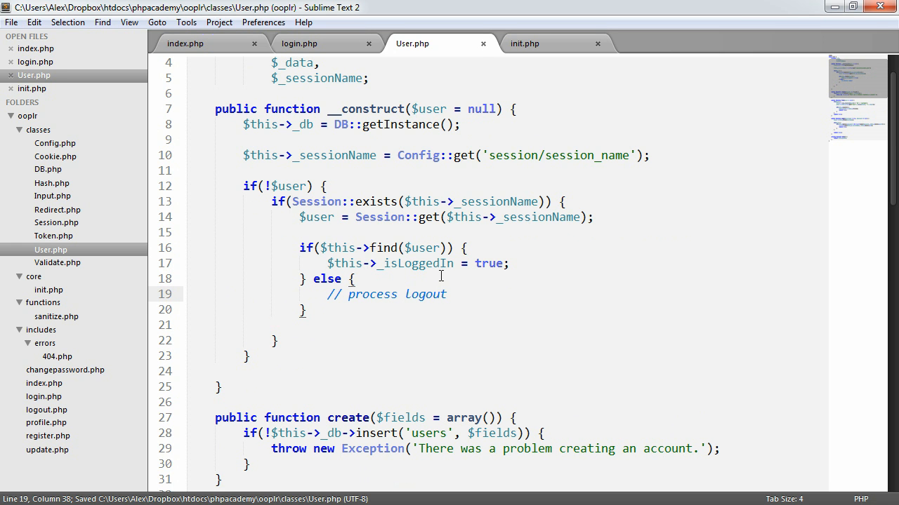
# Add an outer else branch calling $this->find($user)
pyautogui.click(186, 325)
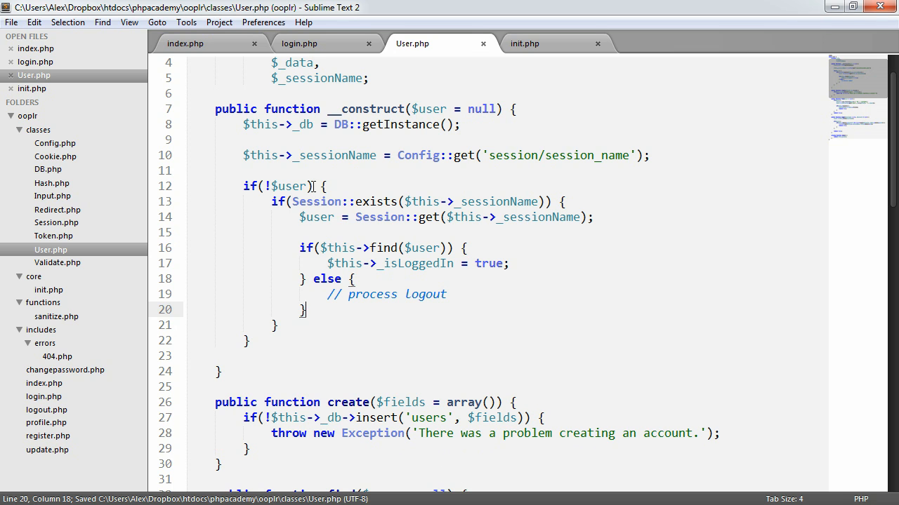
pyautogui.click(321, 186)
pyautogui.write(' else {')
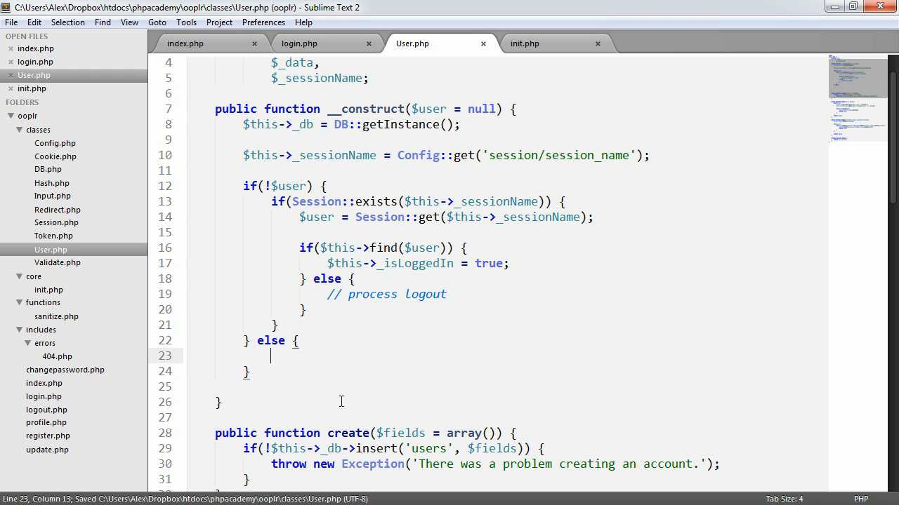
pyautogui.write('$this->find();')
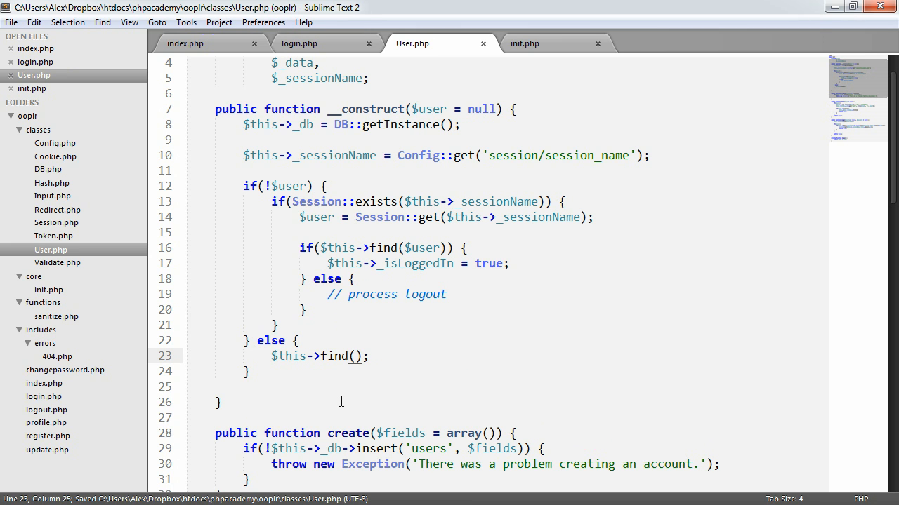
pyautogui.write('$user')
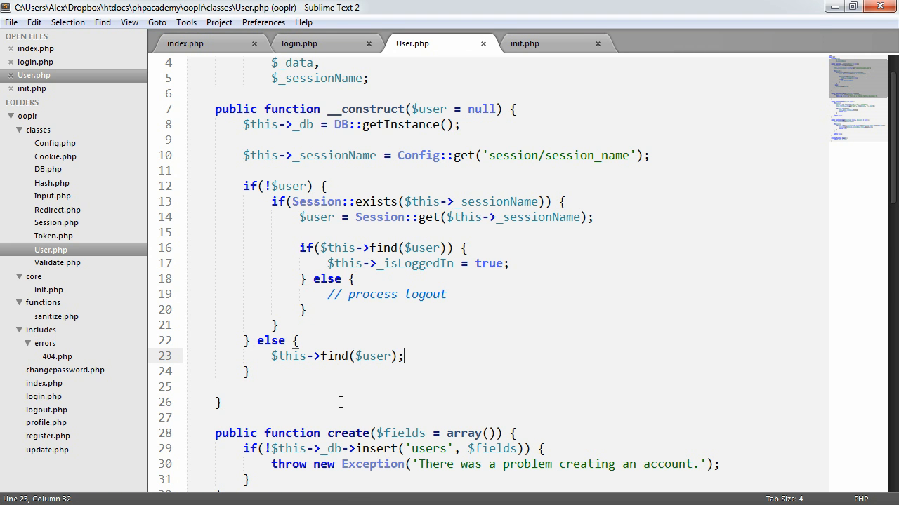
pyautogui.moveTo(377, 95)
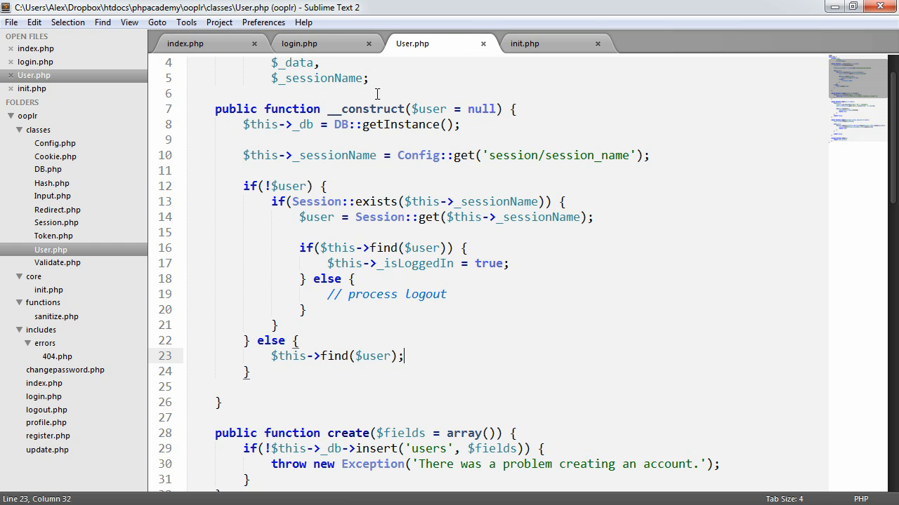
# In index.php, duplicate the new User line as an illustrative 'another user' line
pyautogui.click(185, 43)
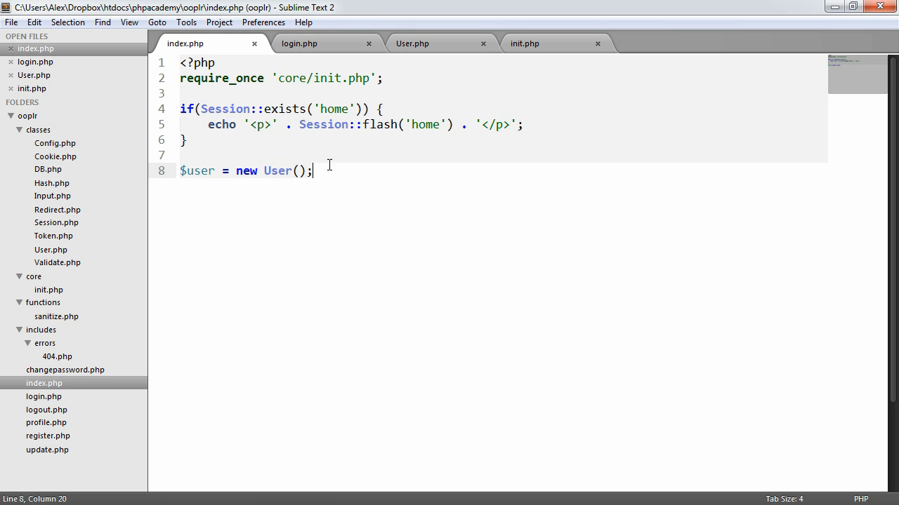
pyautogui.press('ctrl+c')
pyautogui.write(' // current')
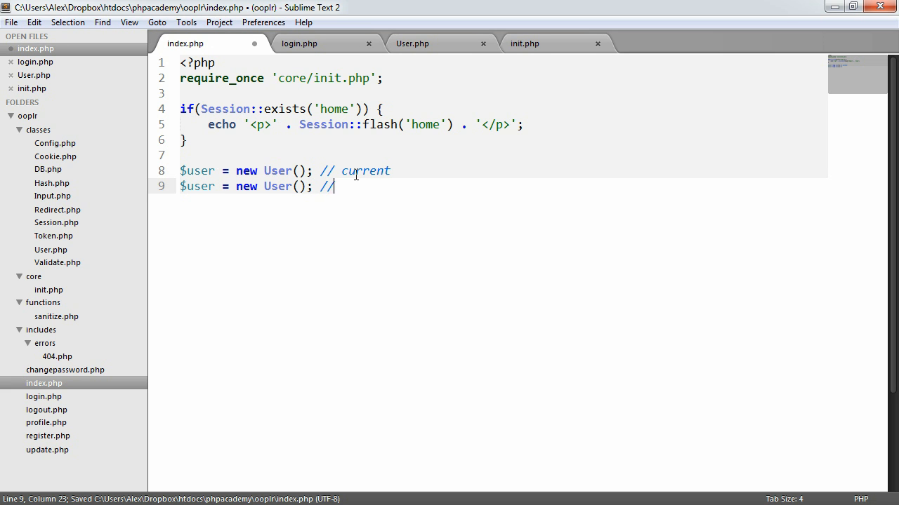
pyautogui.write('another use')
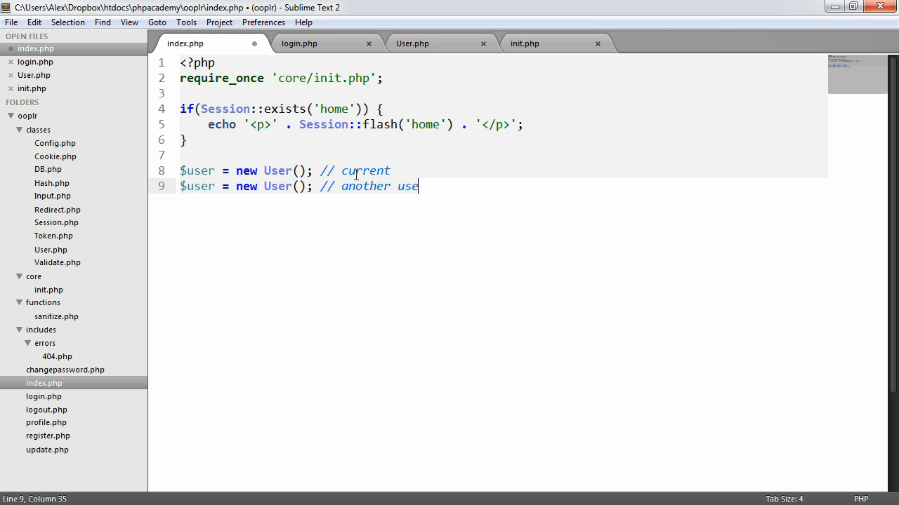
pyautogui.write('6')
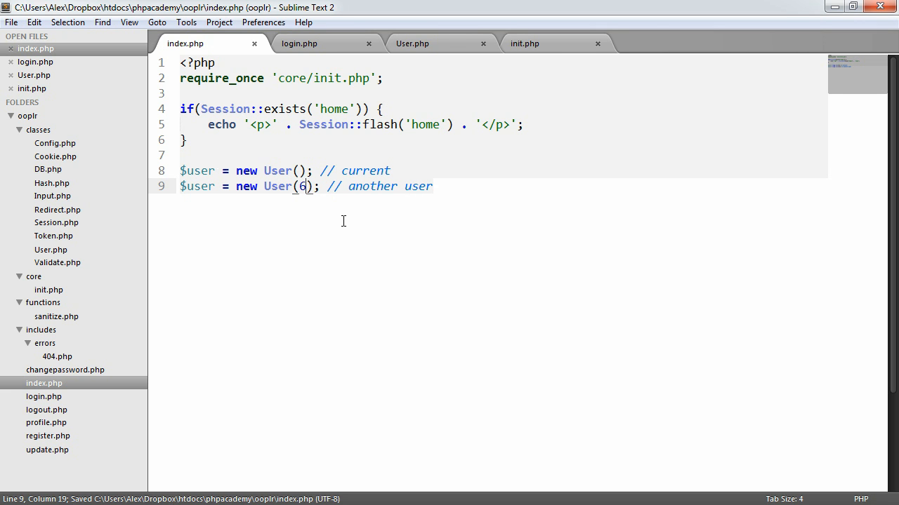
pyautogui.write('another')
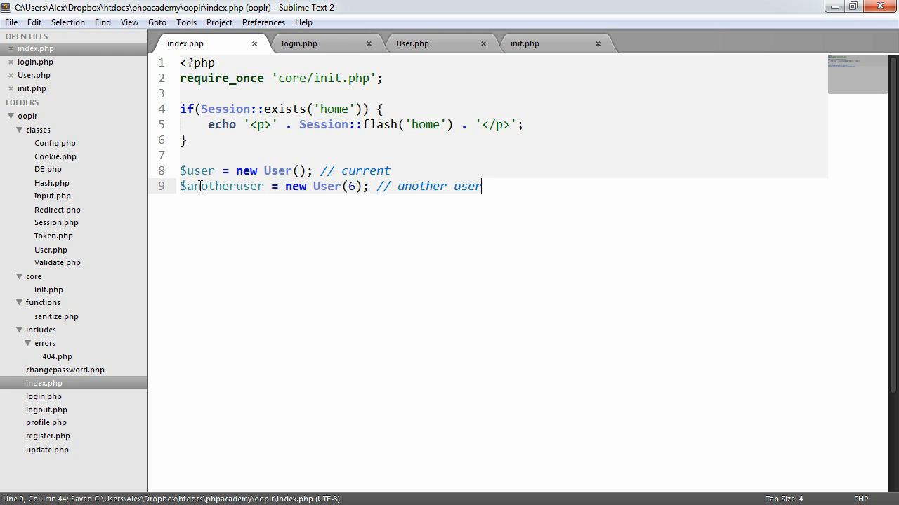
# Remove the 'another user' line and echo $user->data()->username below new User()
pyautogui.tripleClick(330, 186)
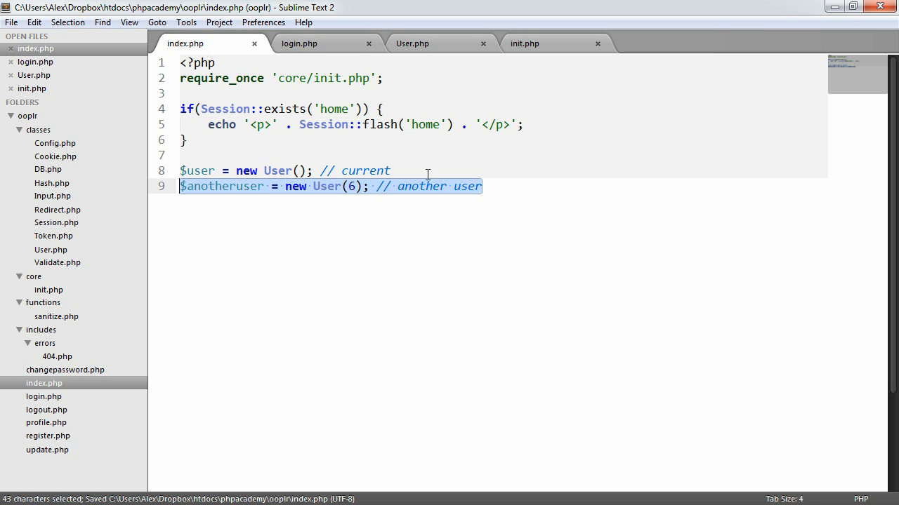
pyautogui.click(514, 184)
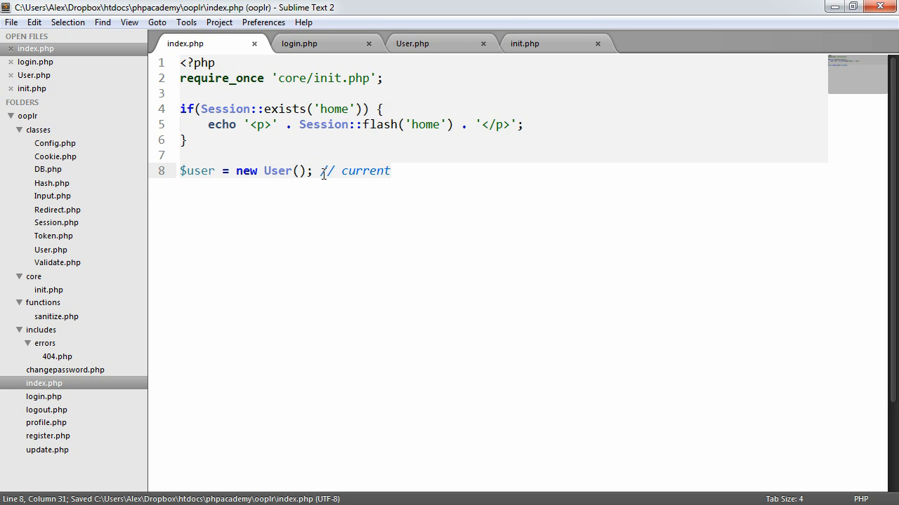
pyautogui.press('BackSpace')
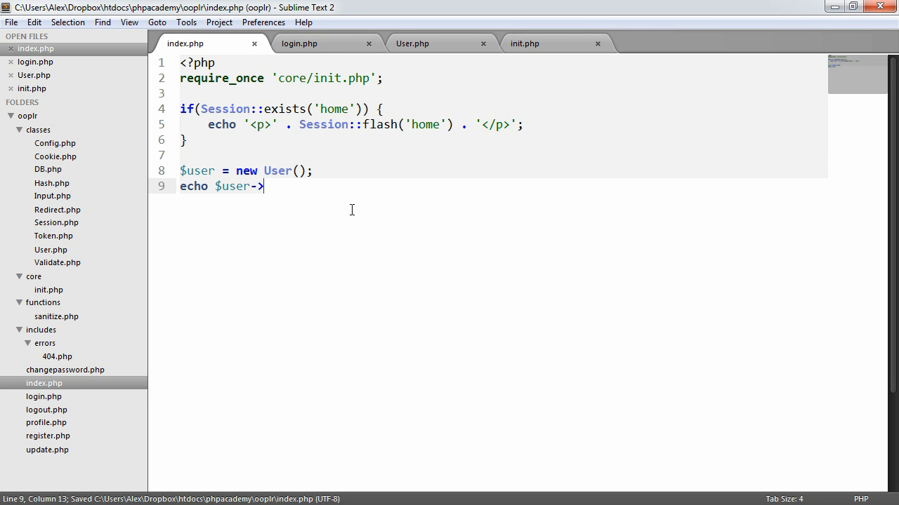
pyautogui.write('username;')
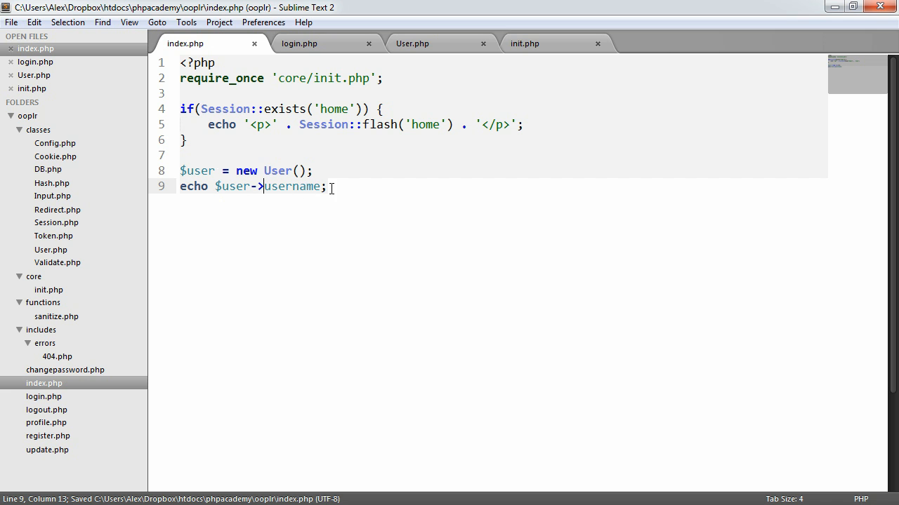
pyautogui.write('data()->')
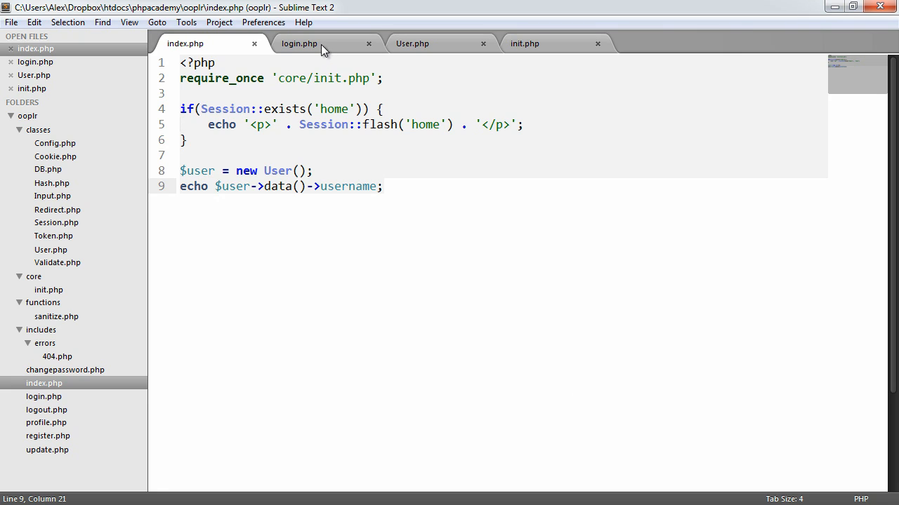
pyautogui.click(298, 43)
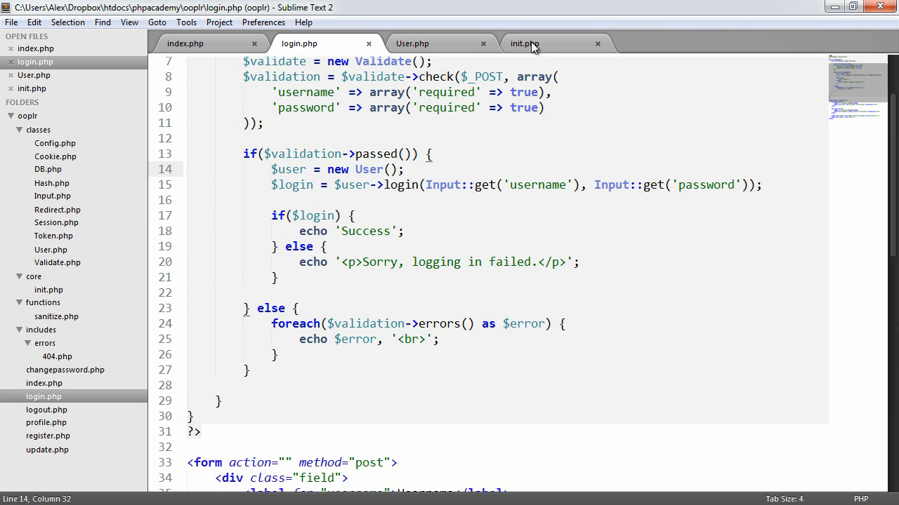
pyautogui.click(412, 44)
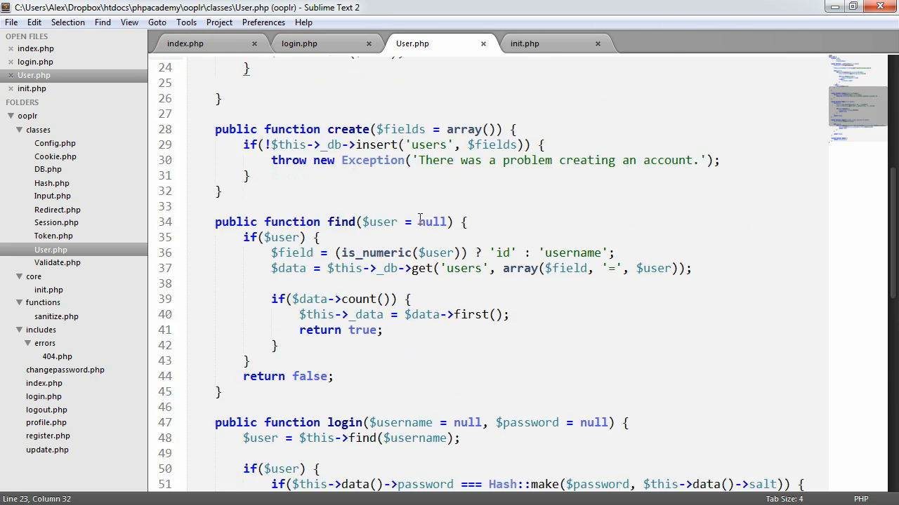
pyautogui.doubleClick(238, 278)
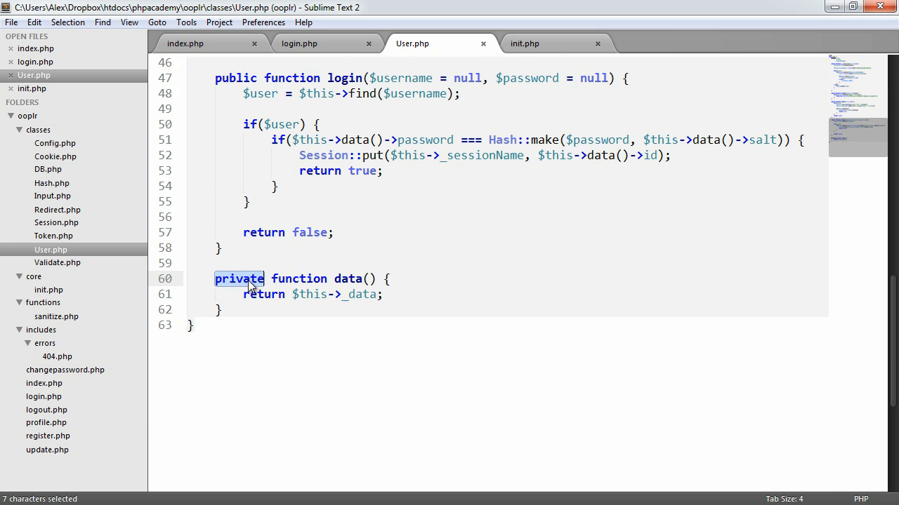
pyautogui.write('public')
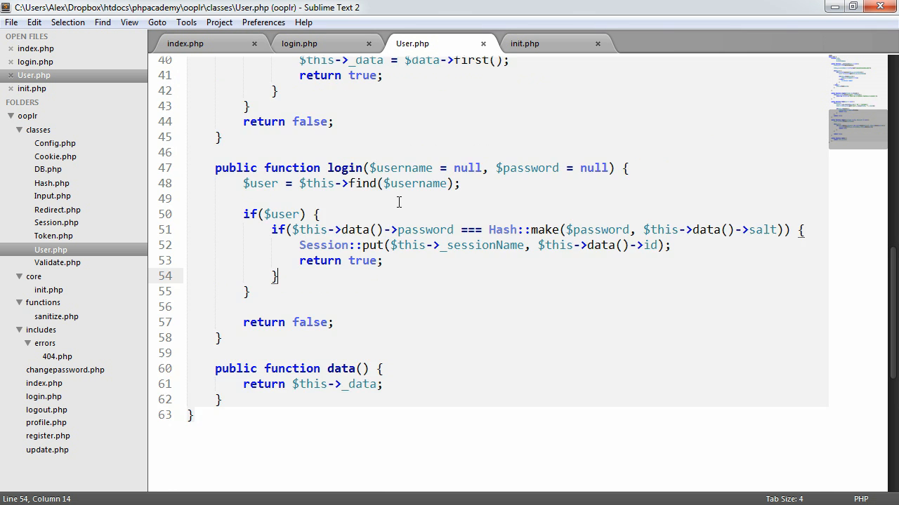
pyautogui.scroll(3)
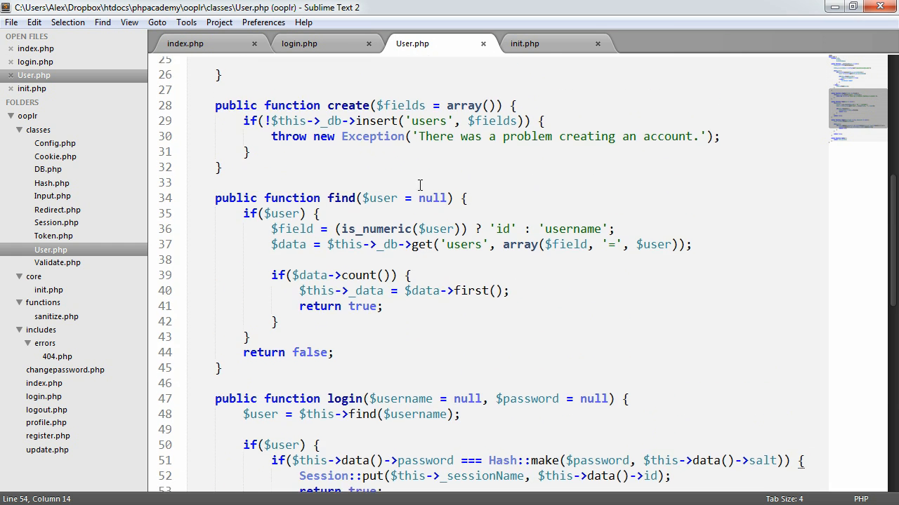
pyautogui.scroll(3)
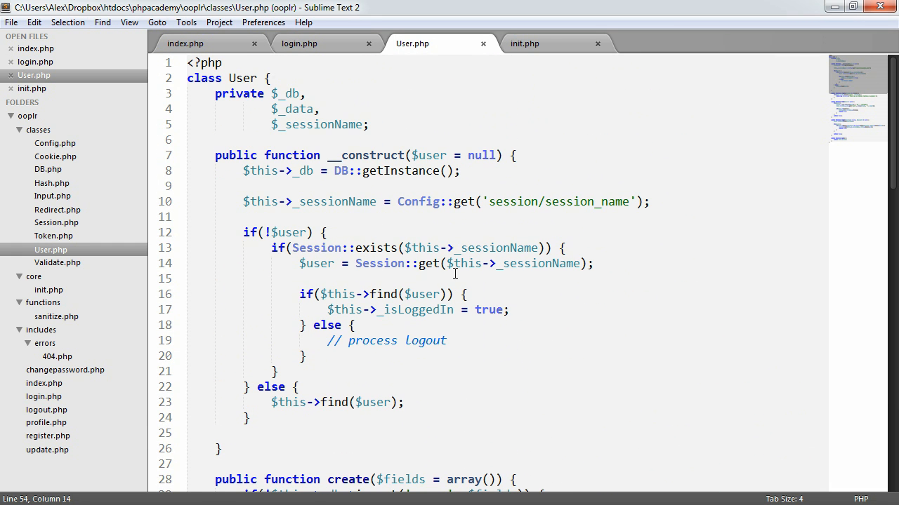
# Declare private $_isLoggedIn after $_db, $_data and $_sessionName, then save User.php
pyautogui.press('ctrl+s')
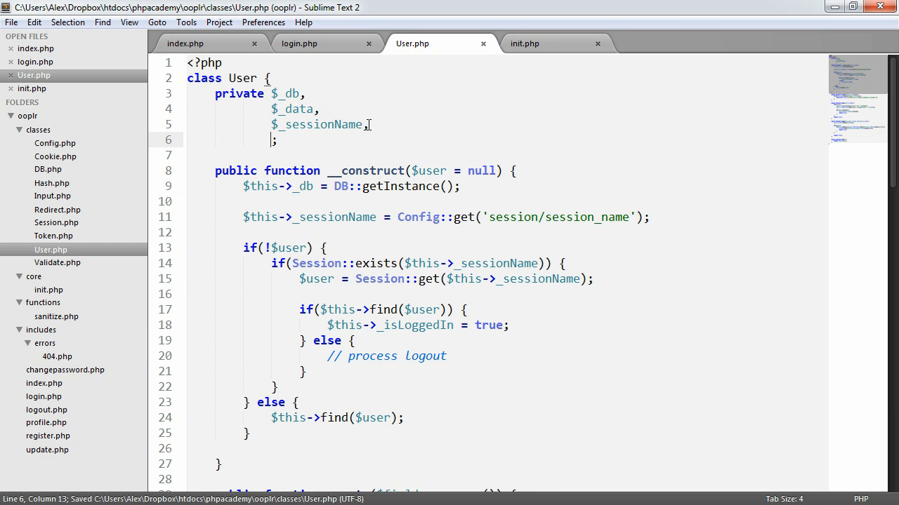
pyautogui.write('_isLoggedIn')
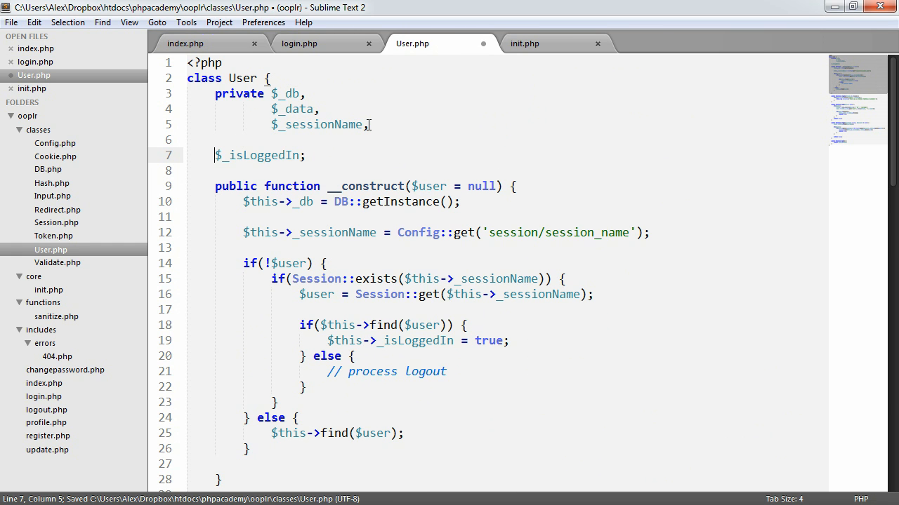
pyautogui.write('public')
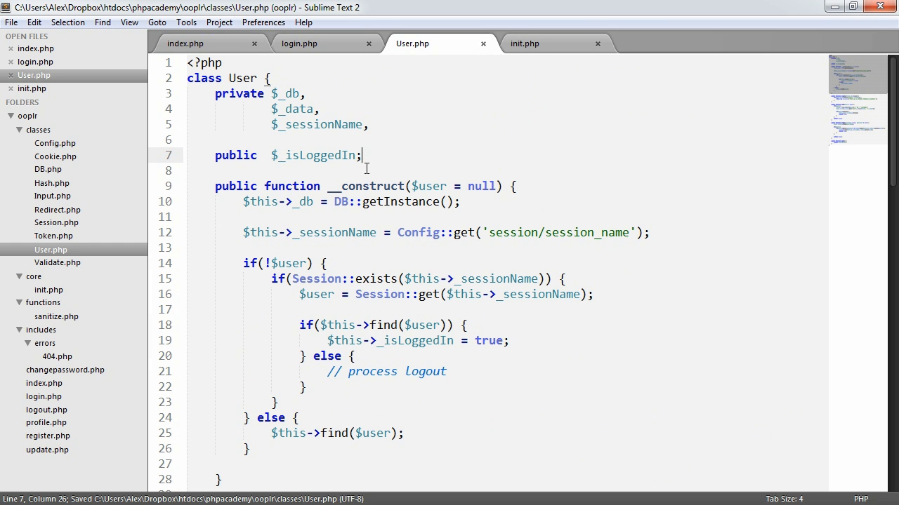
pyautogui.press('Backspace')
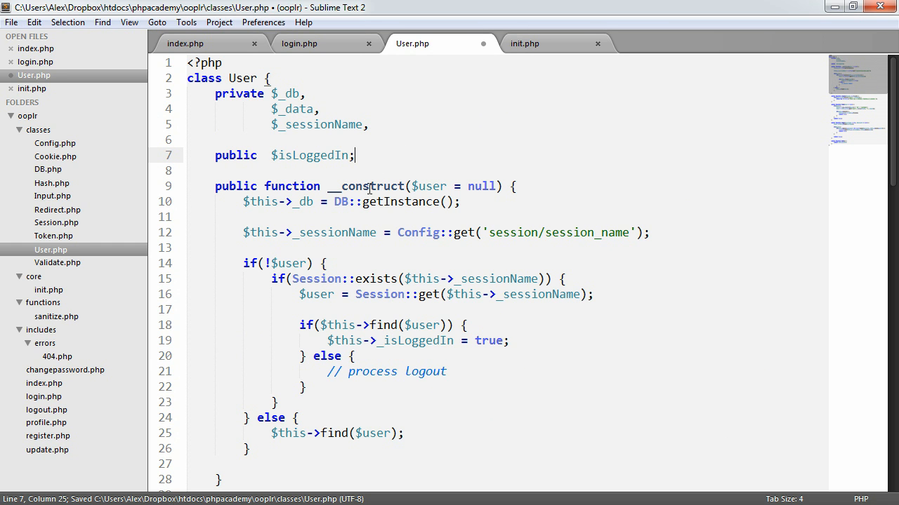
pyautogui.scroll(-3)
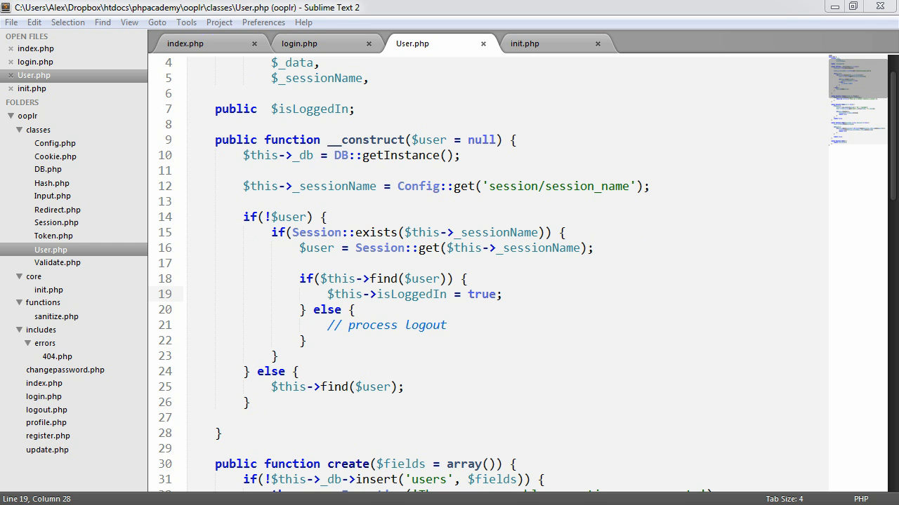
pyautogui.press('backspace')
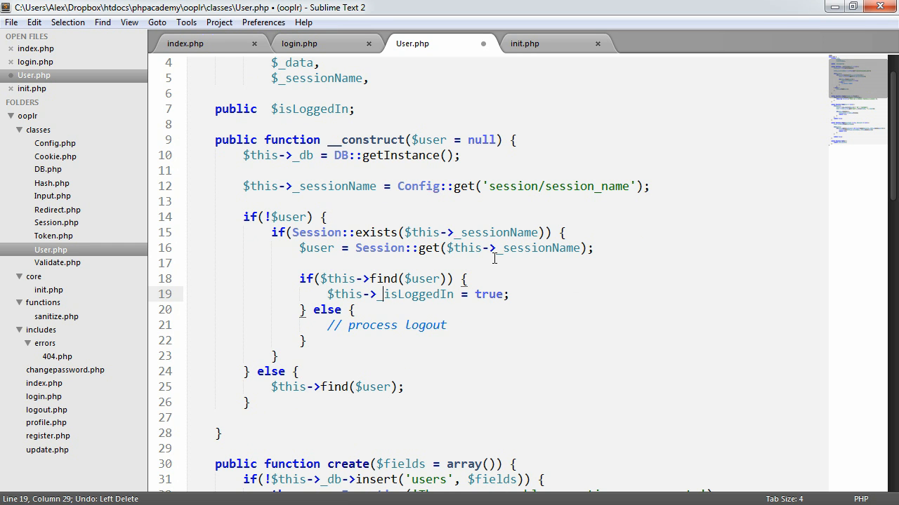
pyautogui.scroll(3)
pyautogui.write('_')
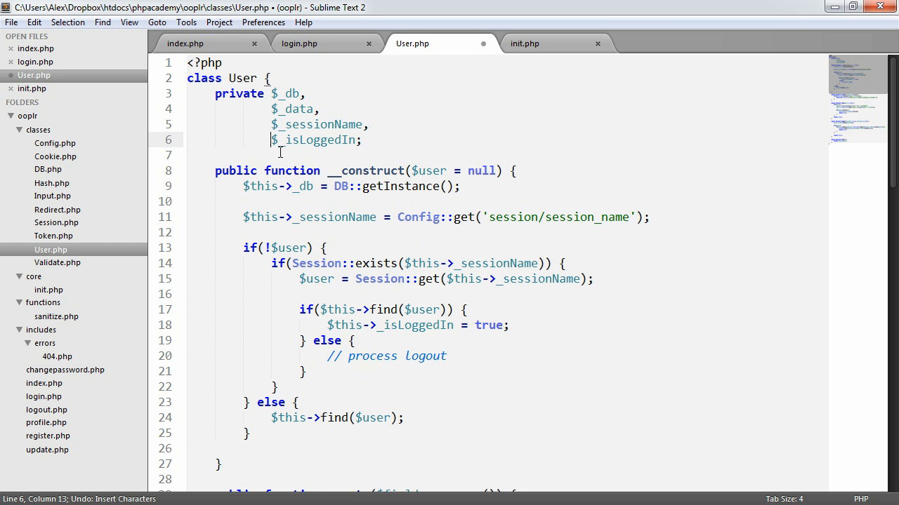
pyautogui.press('ctrl+s')
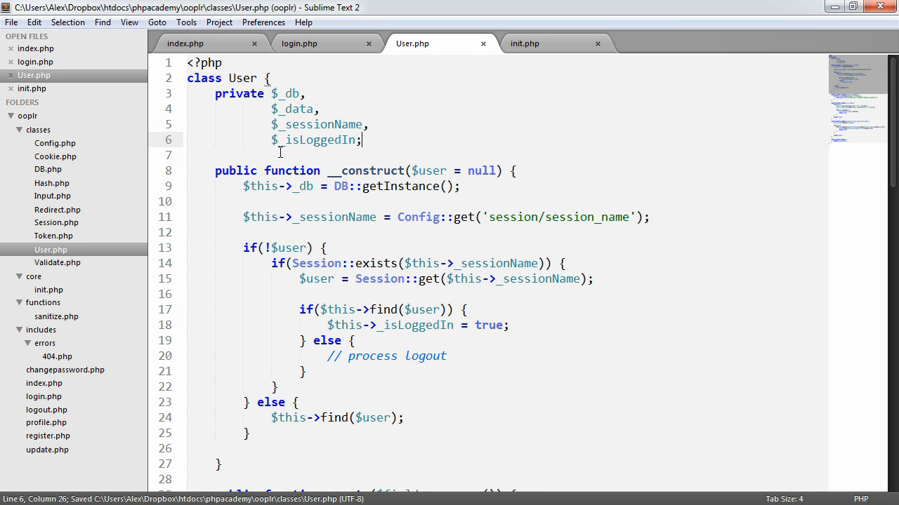
pyautogui.moveTo(328, 158)
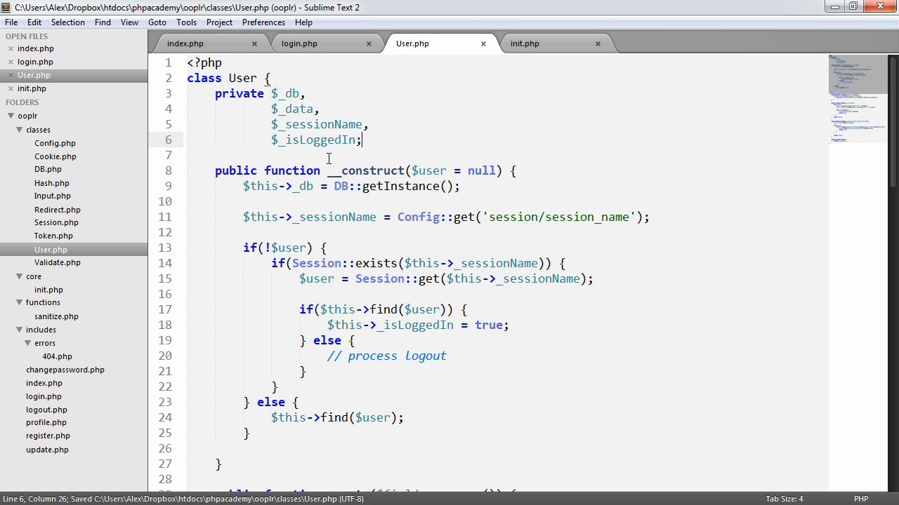
pyautogui.scroll(-3)
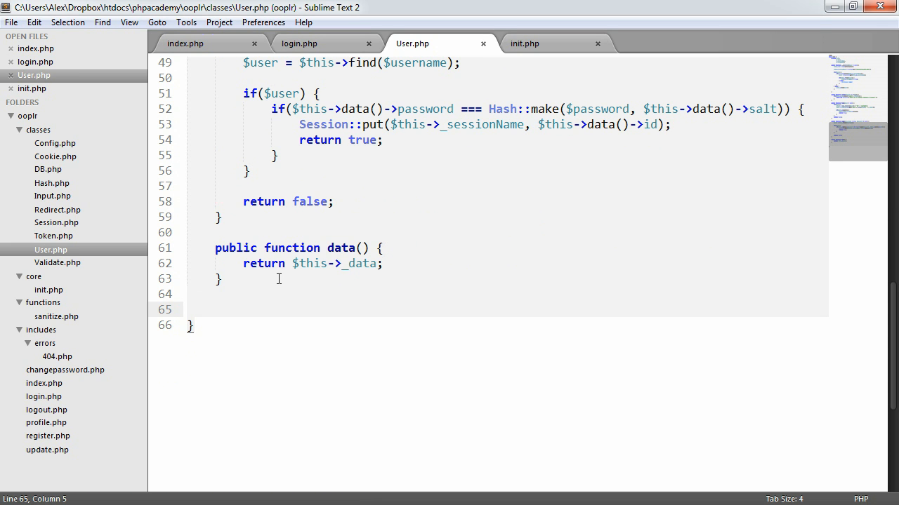
# Add public function isLoggedIn() { return $this->_isLoggedIn; } at the end of User class
pyautogui.write('public funct')
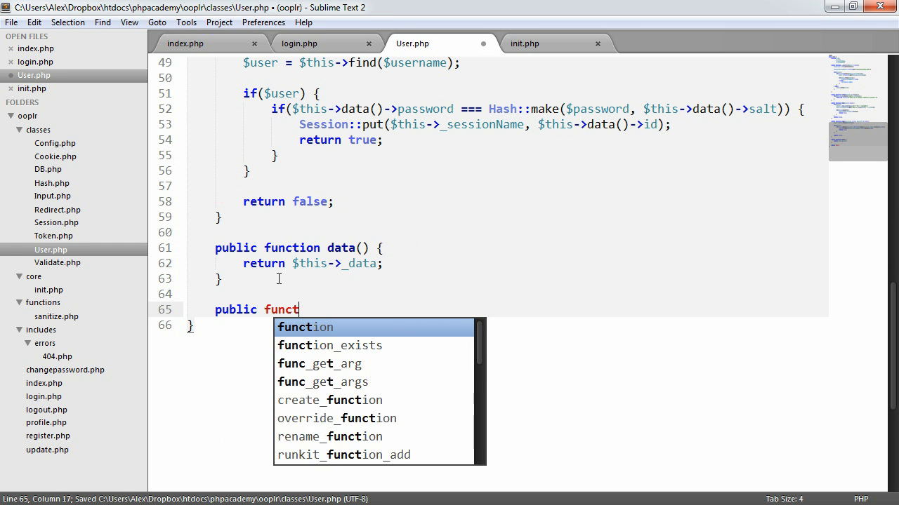
pyautogui.write('ion isLoggedIn() {')
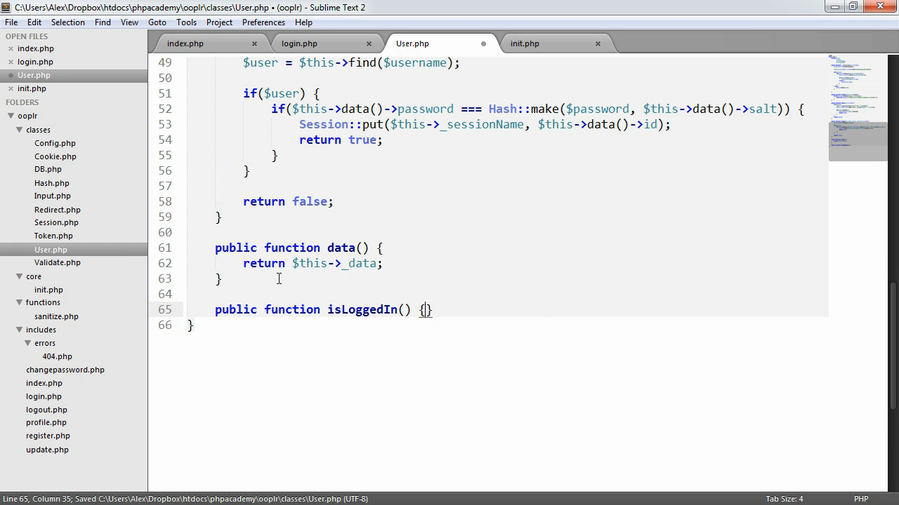
pyautogui.write('return')
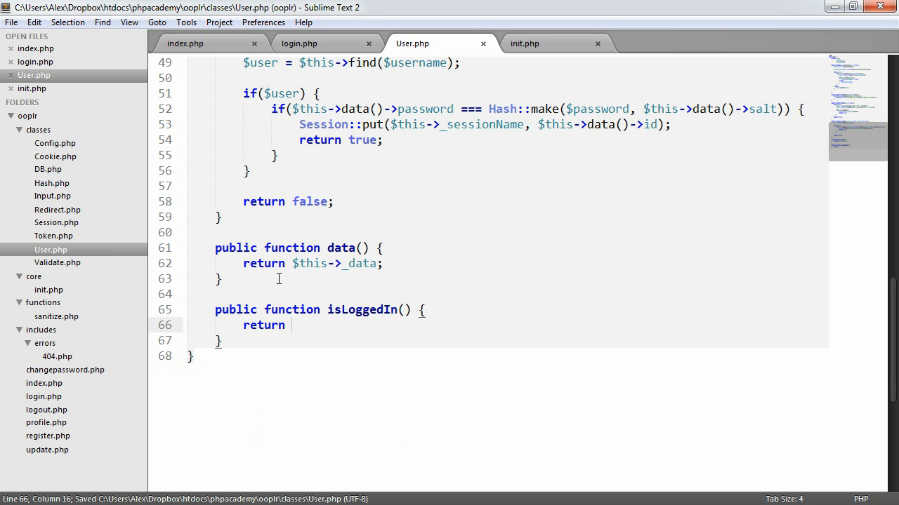
pyautogui.write('$this->_isLoggedIn;')
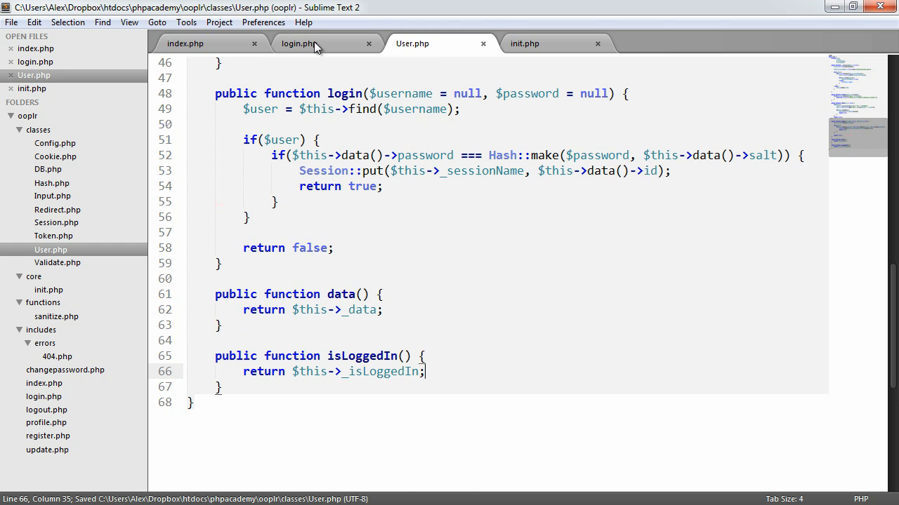
# In index.php, replace the username echo with an empty if($user->isLoggedIn()) block
pyautogui.click(185, 42)
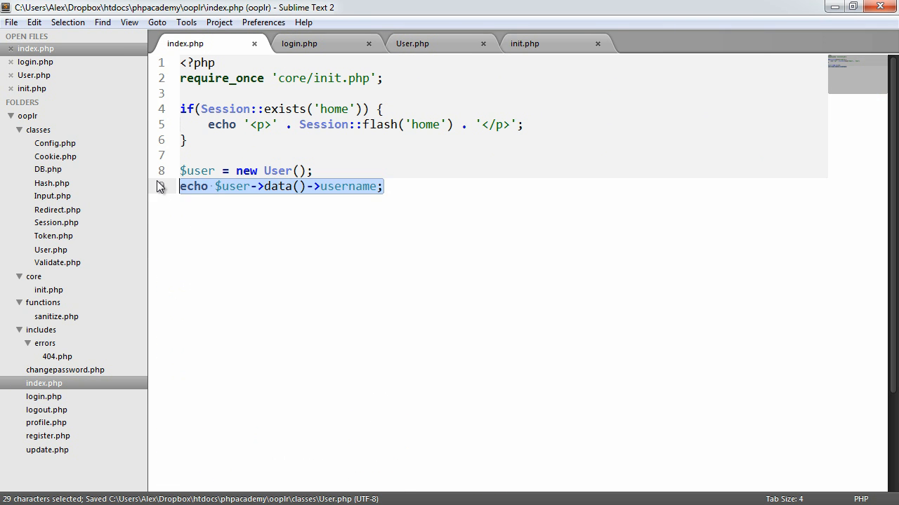
pyautogui.press('Delete')
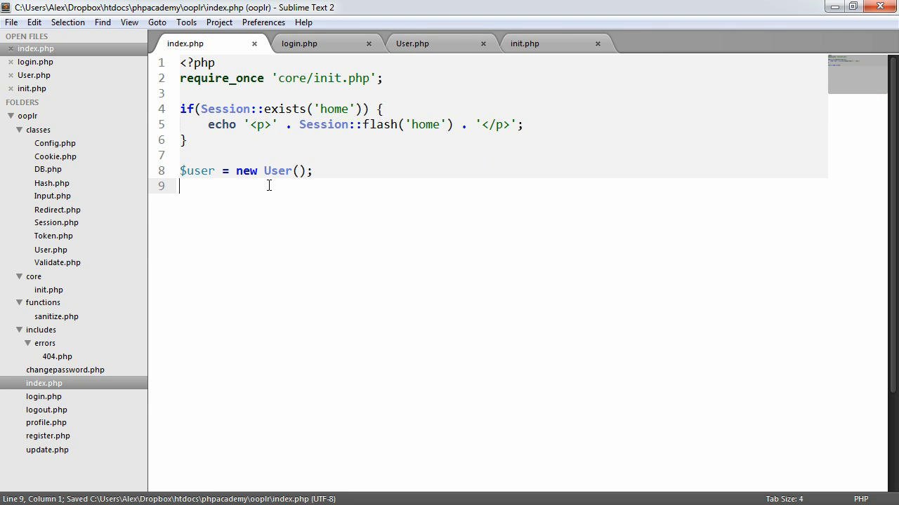
pyautogui.write('if(')
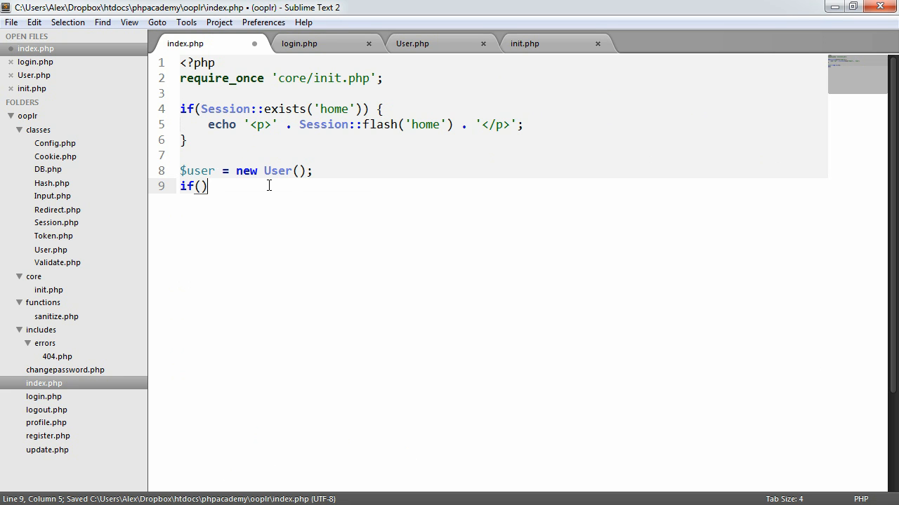
pyautogui.write('{')
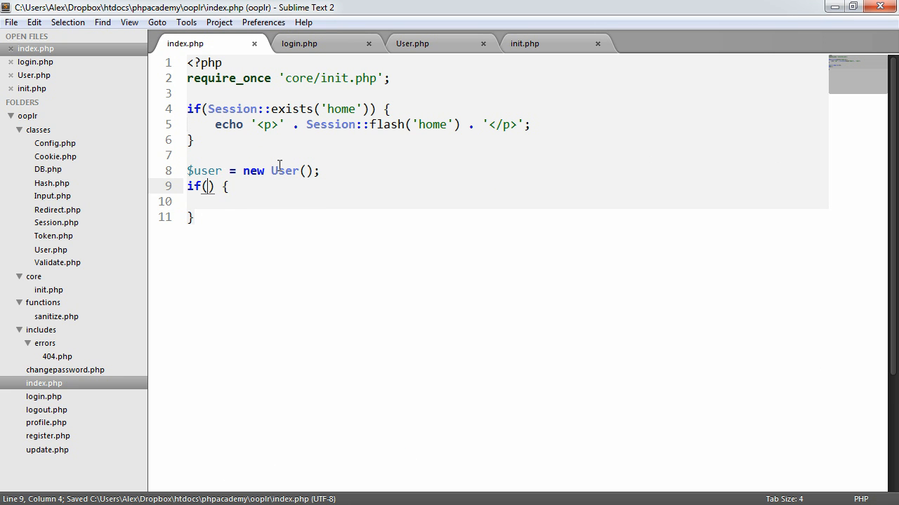
pyautogui.write('$user->')
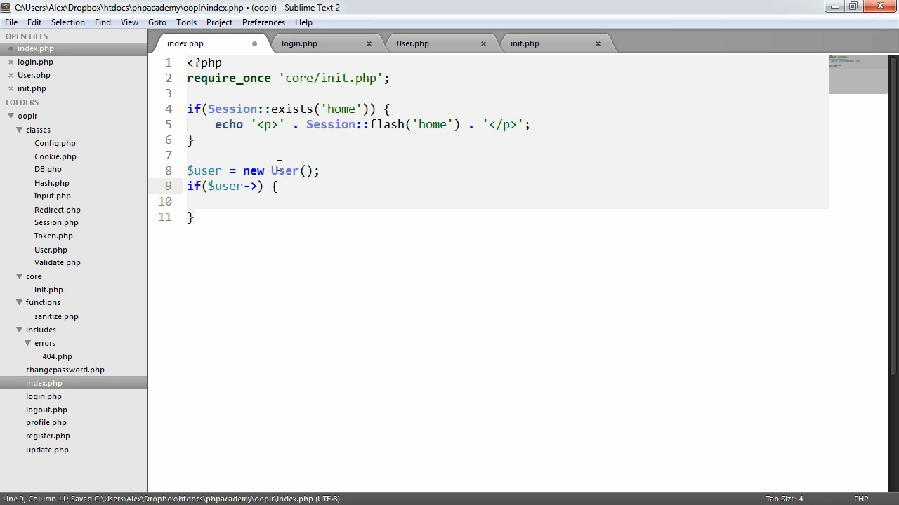
pyautogui.write('isLoggedIn')
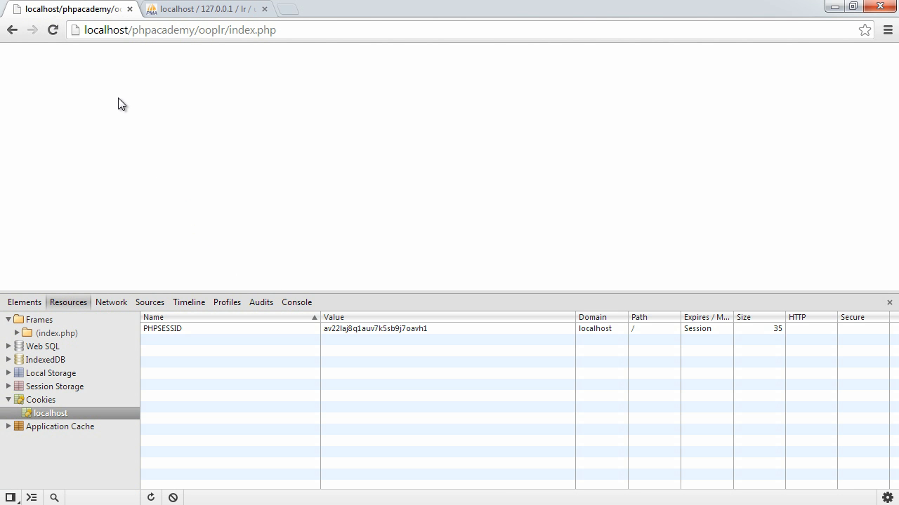
pyautogui.moveTo(204, 95)
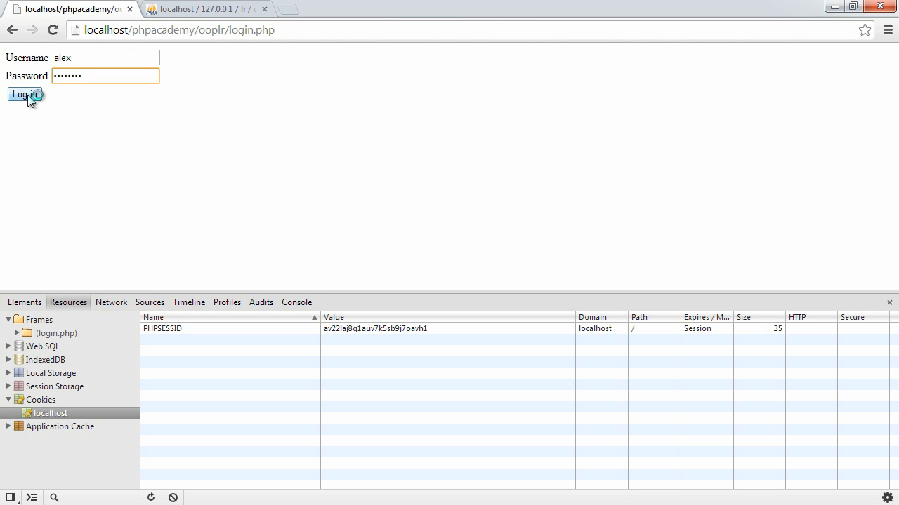
# Submit the Chrome login form with username and password to get Success
pyautogui.click(24, 95)
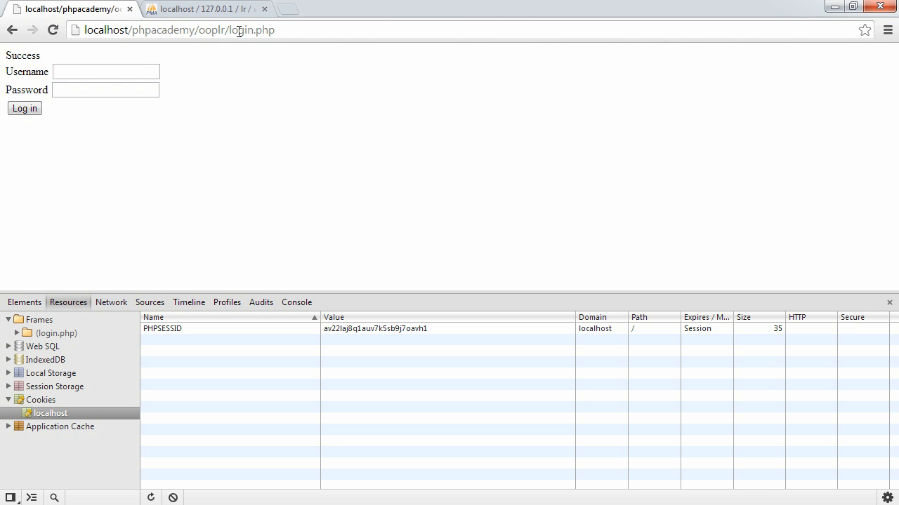
pyautogui.click(24, 108)
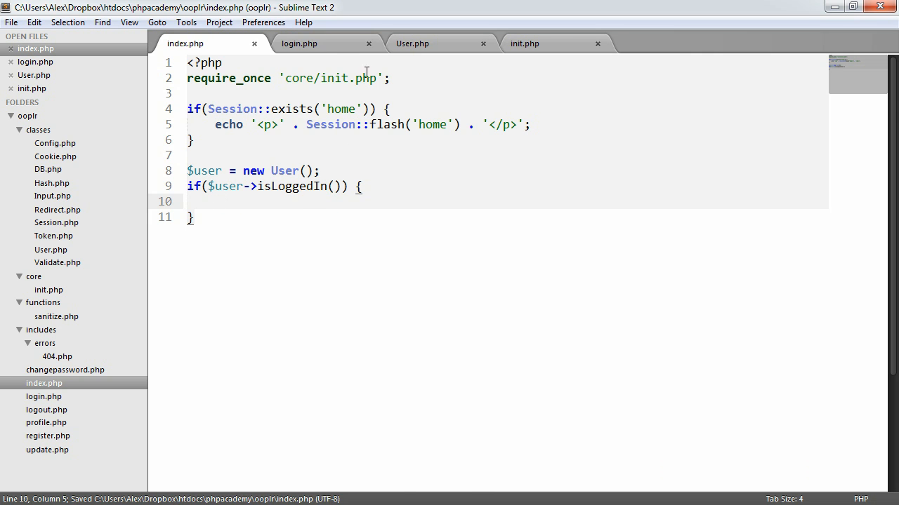
# Make login.php redirect to index.php on successful login, then return to index.php's logged-in block
pyautogui.click(299, 44)
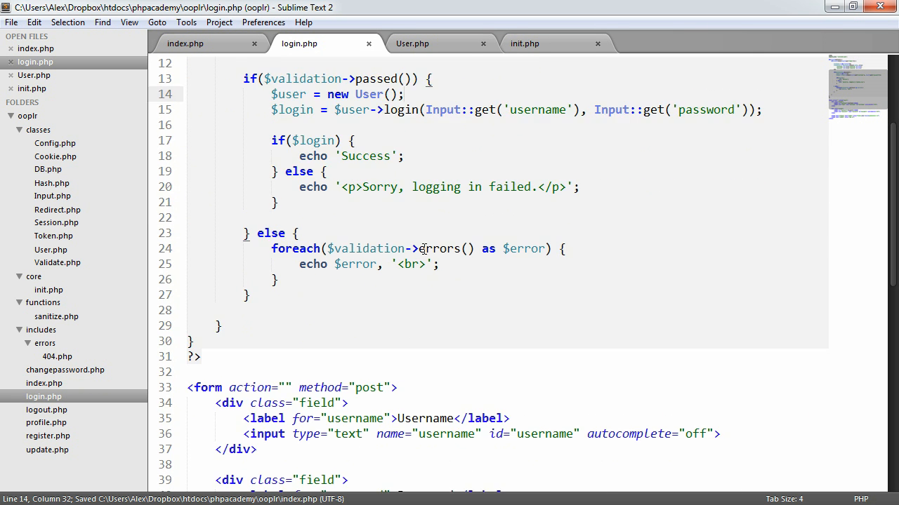
pyautogui.scroll(3)
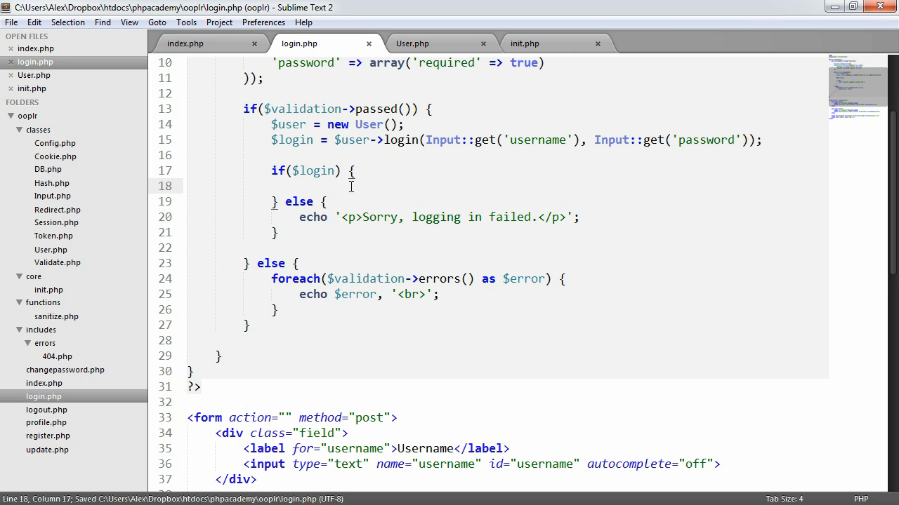
pyautogui.write('Redirect::')
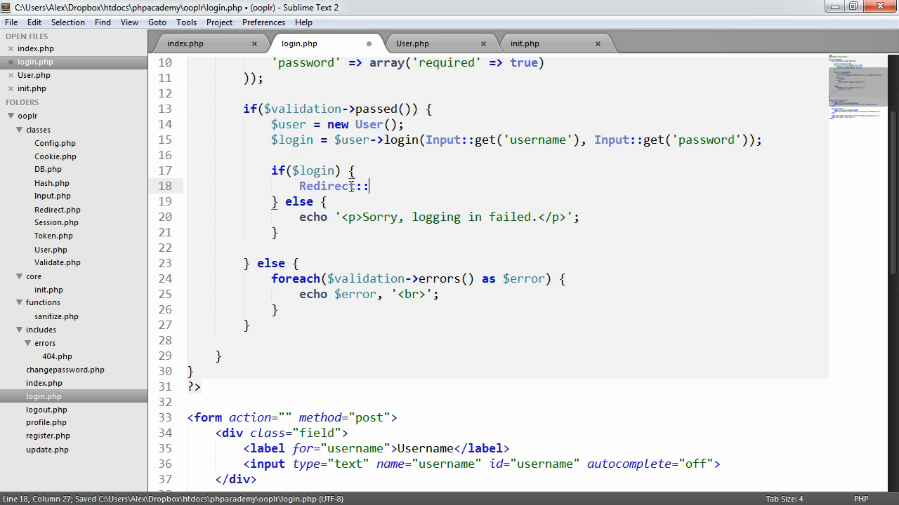
pyautogui.write("to('');")
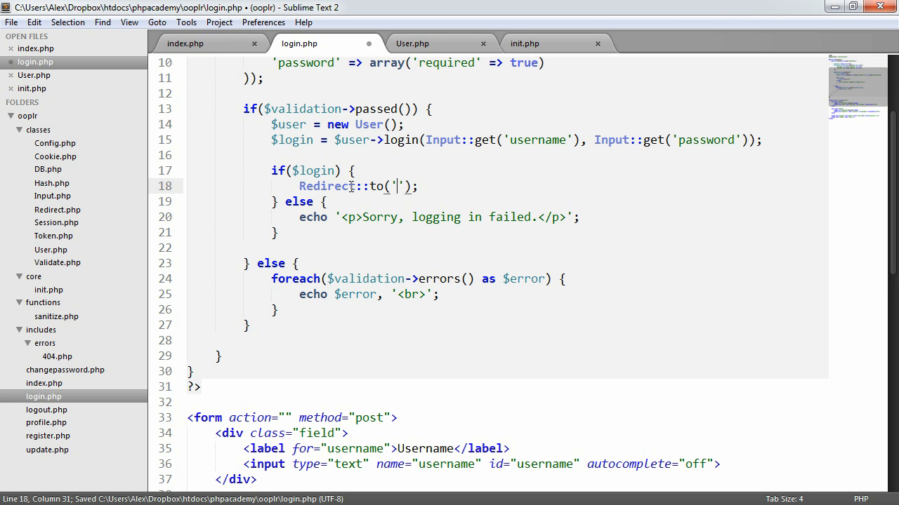
pyautogui.write('index.php')
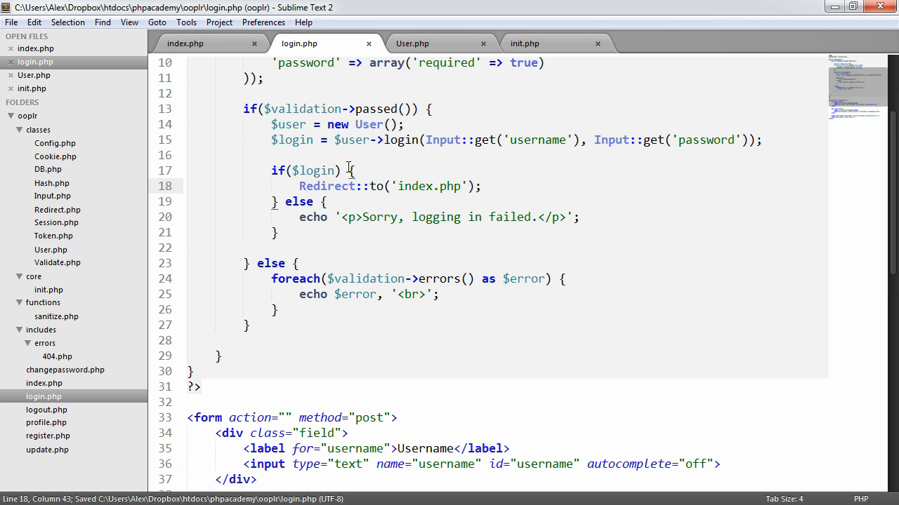
pyautogui.click(412, 43)
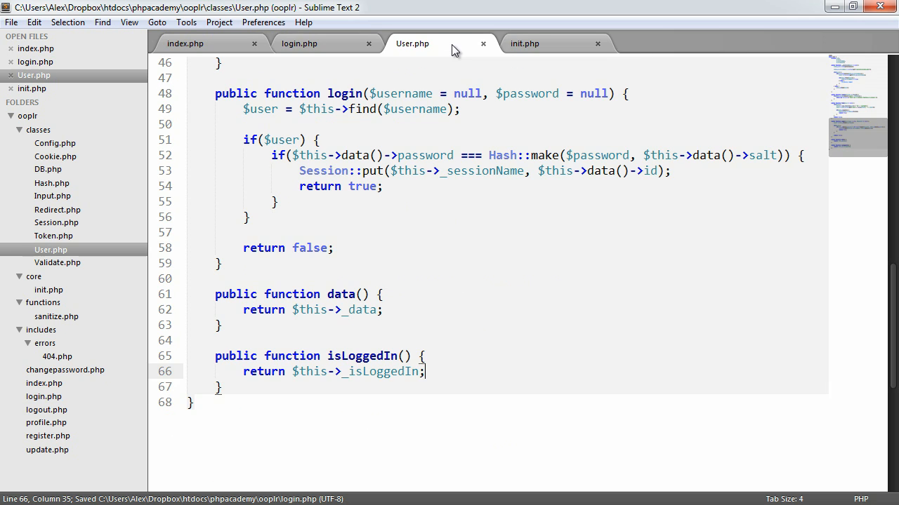
pyautogui.click(185, 43)
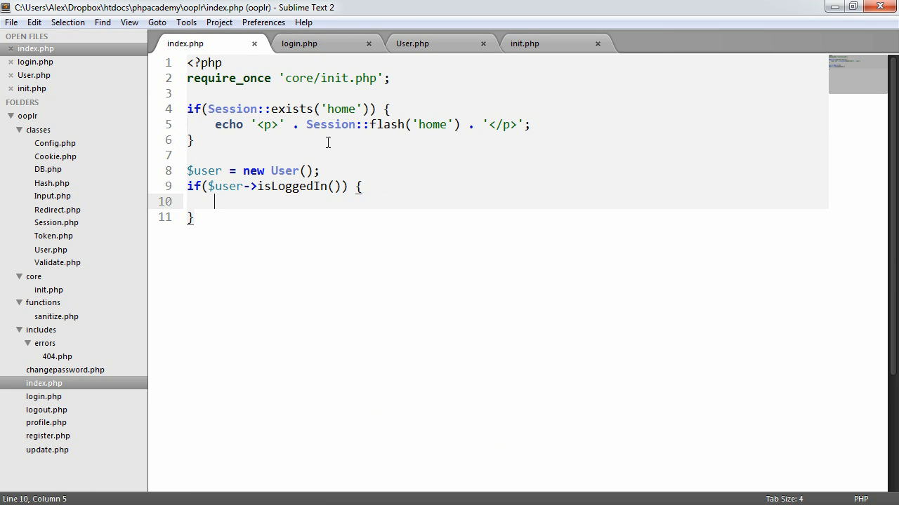
# Save, then write 'Hello' with a # link echoing escape($user->data()->username), followed by '!'
pyautogui.press('ctrl+s')
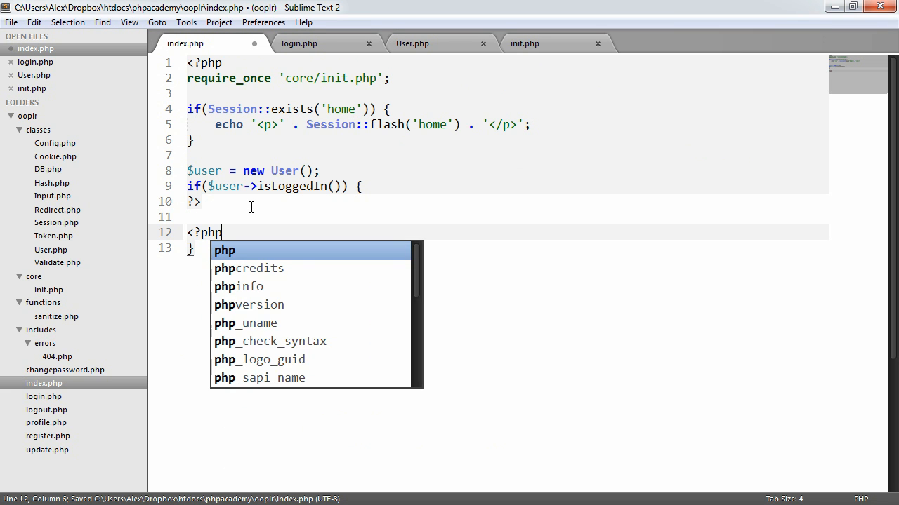
pyautogui.write('<p></p>')
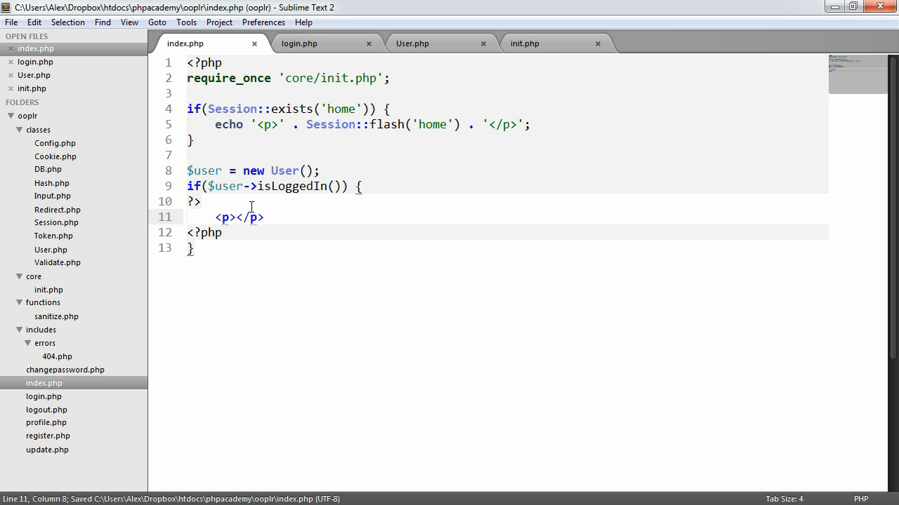
pyautogui.write('Hello')
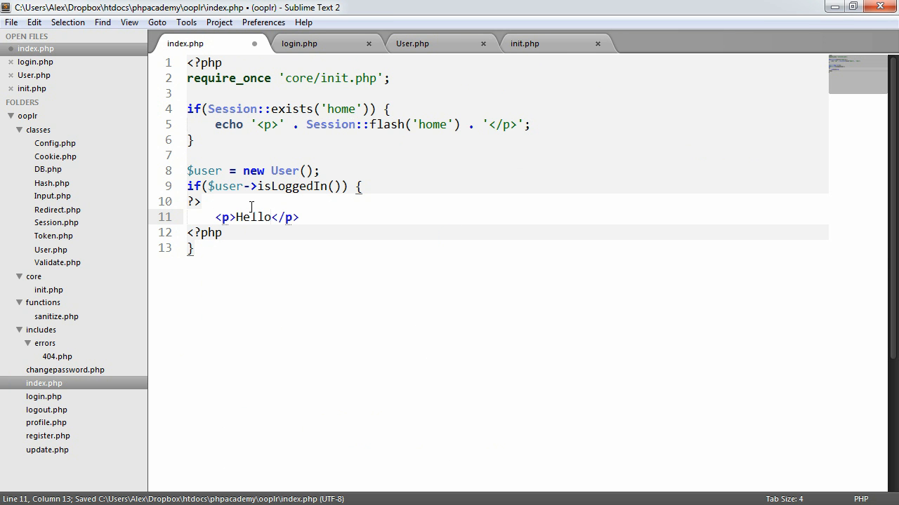
pyautogui.write('<a href=""></a>')
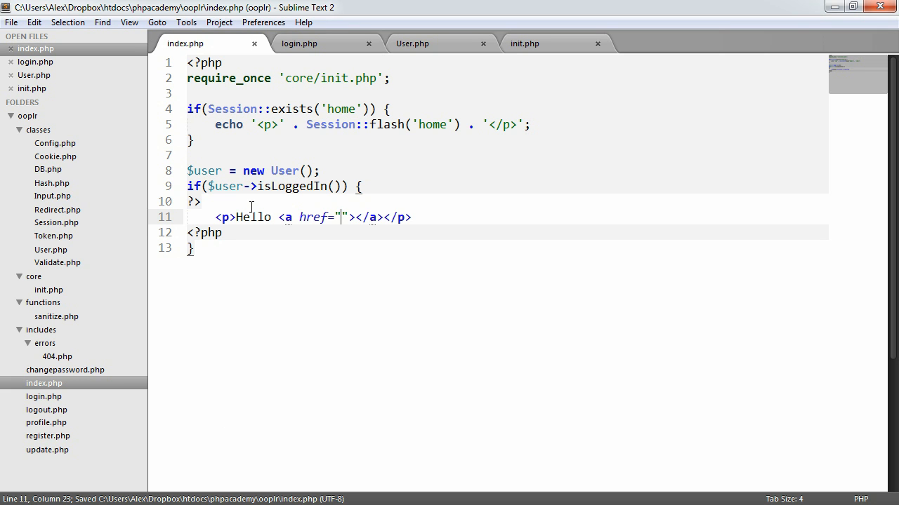
pyautogui.write('#')
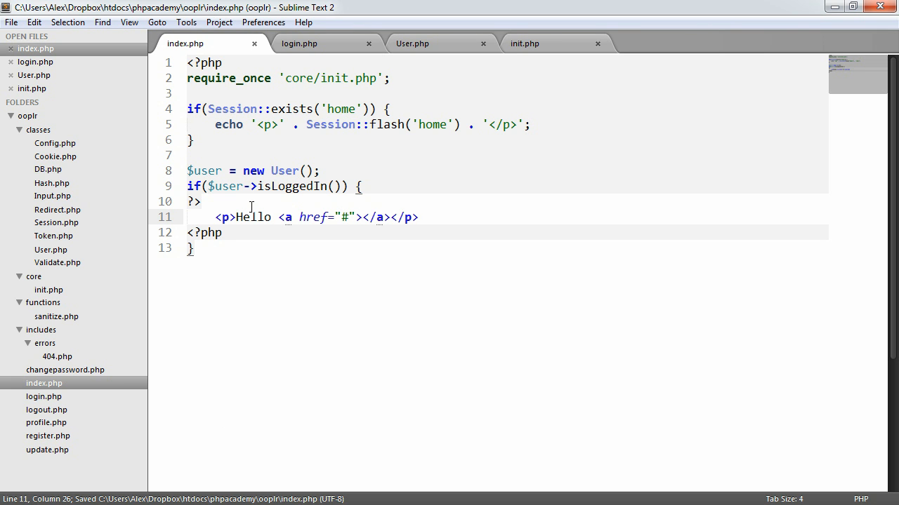
pyautogui.write('<?php ?>')
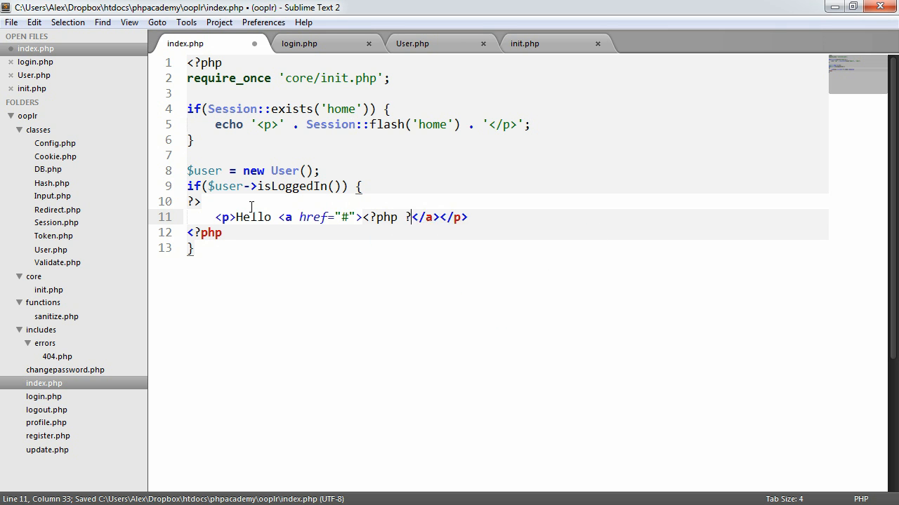
pyautogui.write('echo escape();')
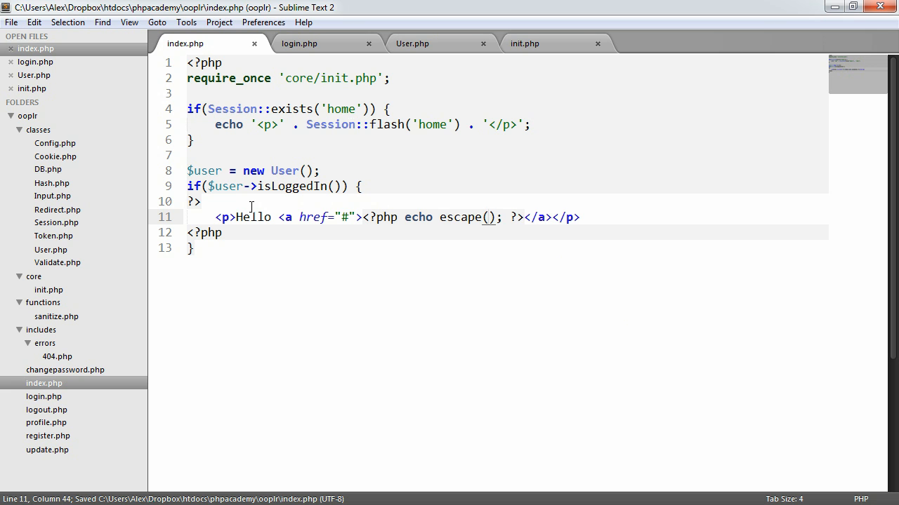
pyautogui.write('$user->d')
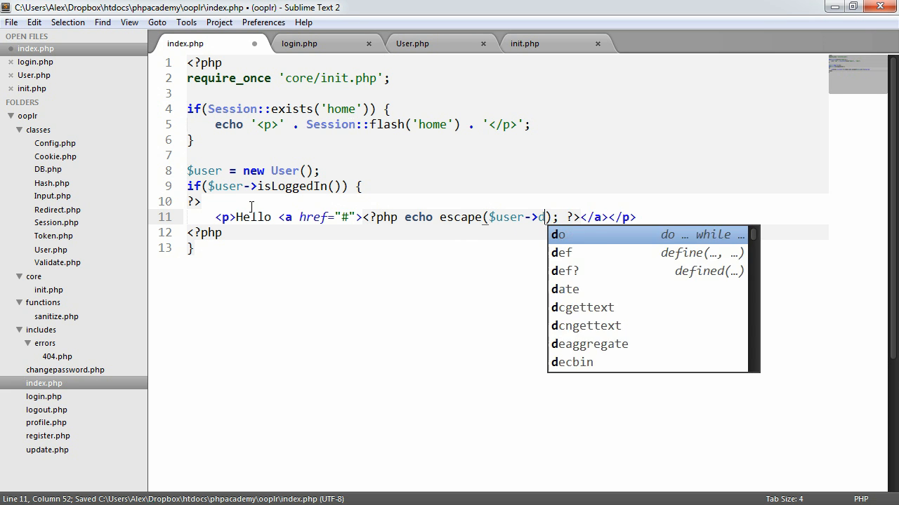
pyautogui.write('data()->username')
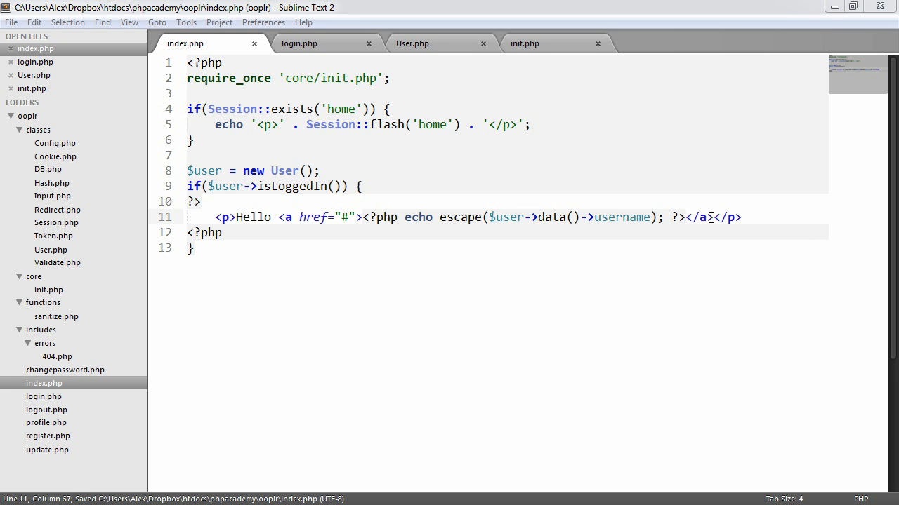
pyautogui.write('!')
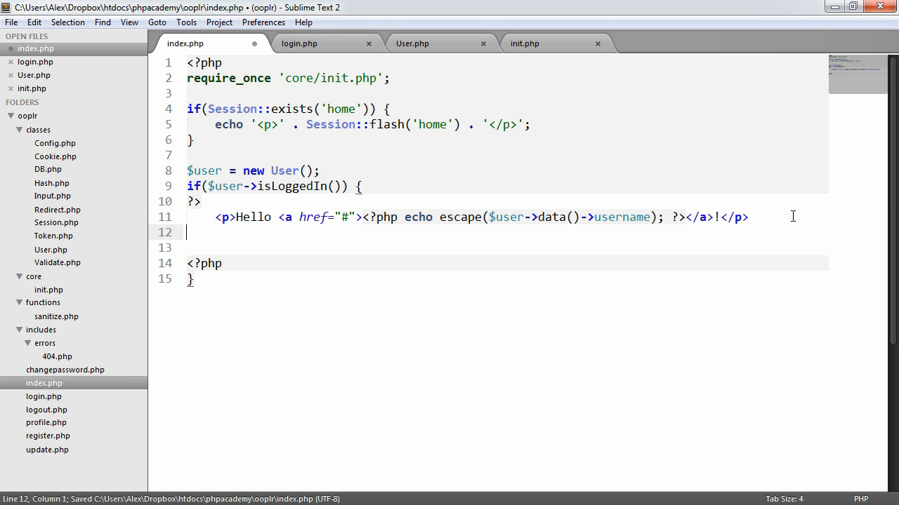
# Add a ul with one li holding a 'Log out' link to logout.php
pyautogui.write('<ul><')
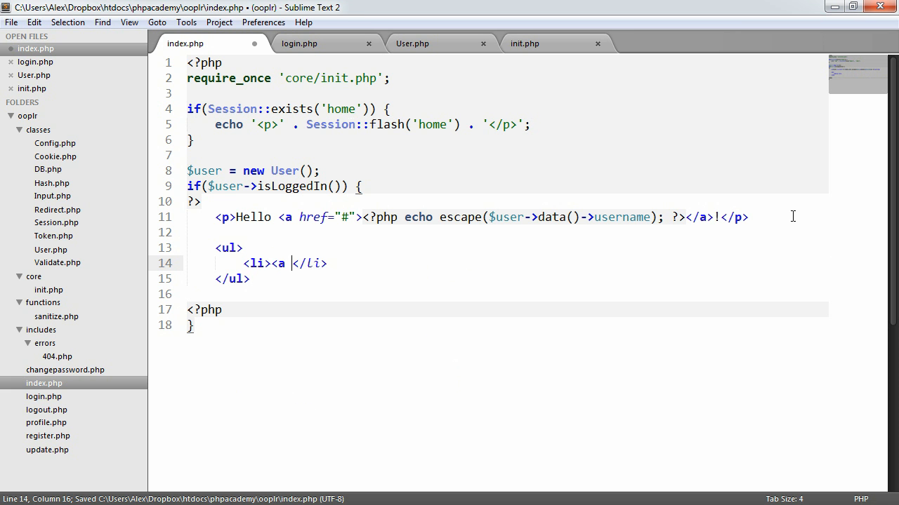
pyautogui.write('href=""></as>')
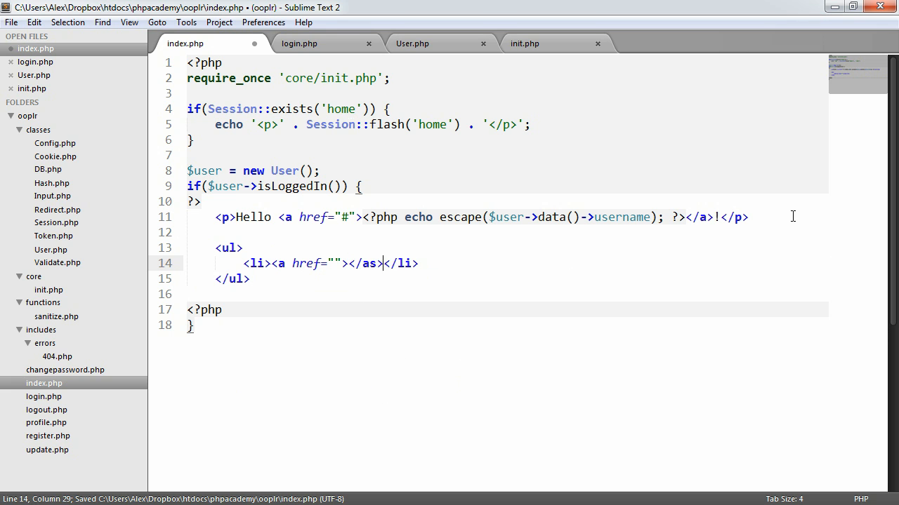
pyautogui.write('Log o')
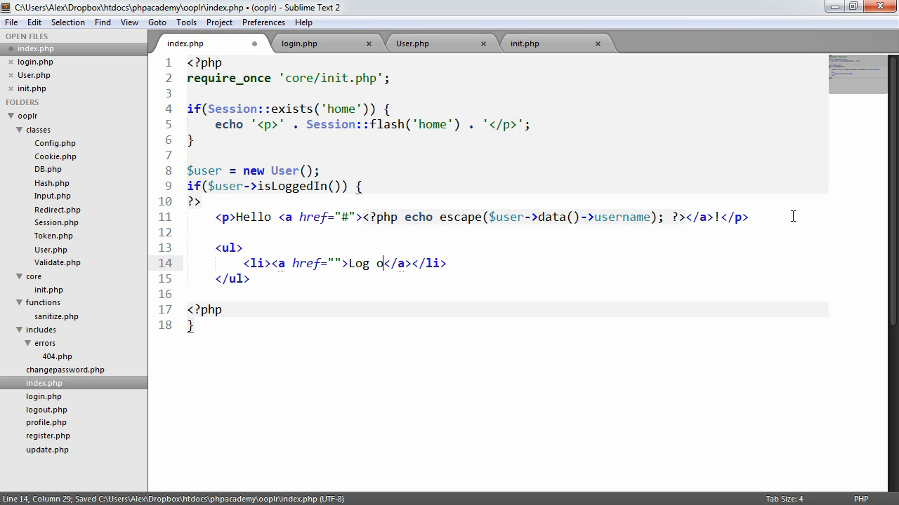
pyautogui.write('ut')
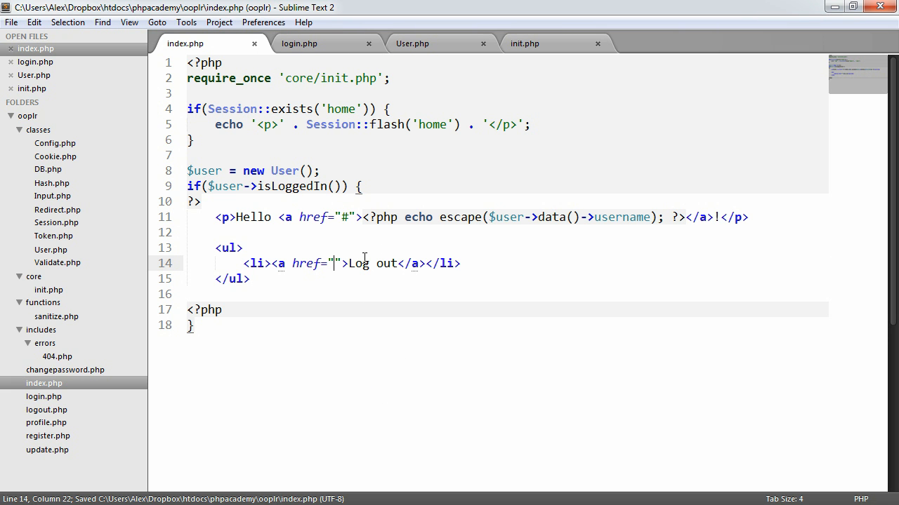
pyautogui.write('logout.php')
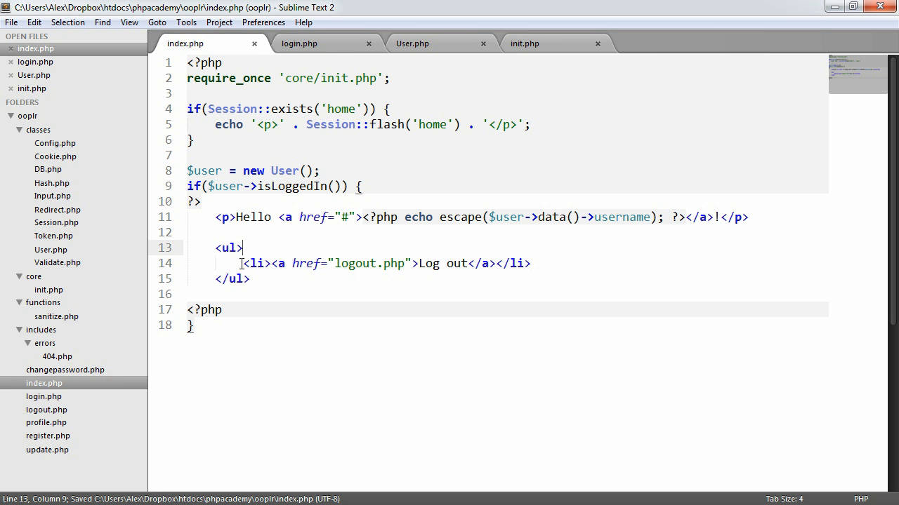
pyautogui.moveTo(351, 264)
pyautogui.write(' else {')
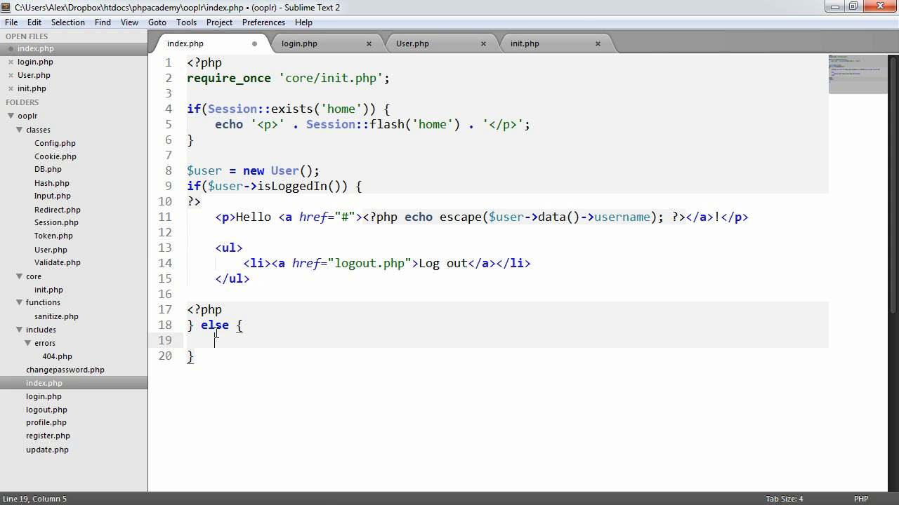
# Add an else branch: 'You need to log in or register' with log in and register links
pyautogui.write("echo '<p>You need to </p>';")
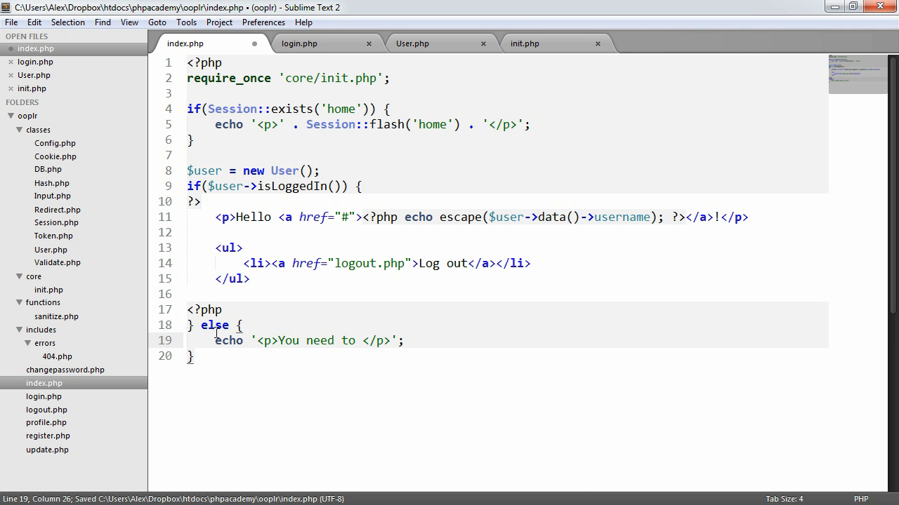
pyautogui.write('log')
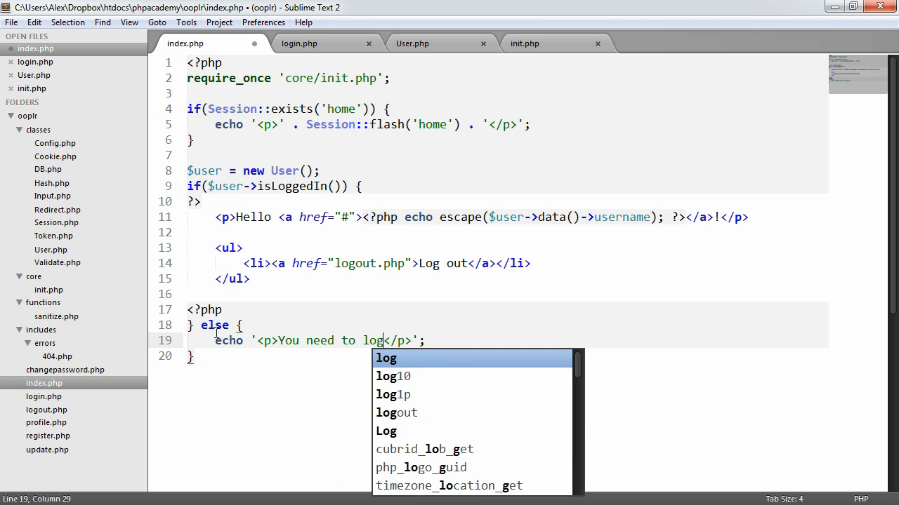
pyautogui.write('in or register')
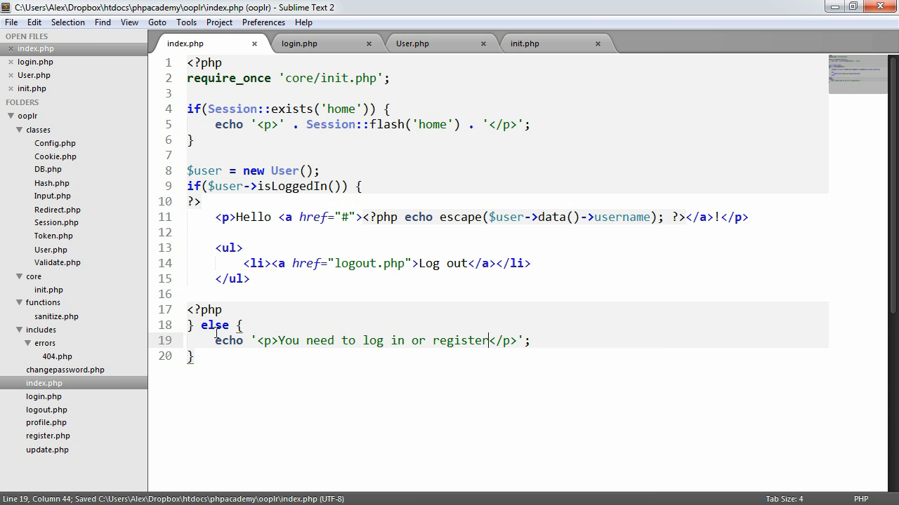
pyautogui.write('</a></')
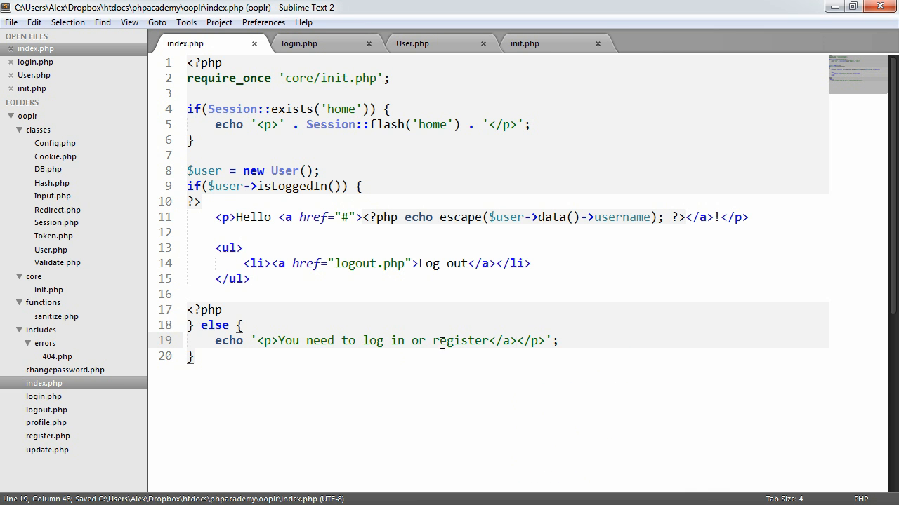
pyautogui.write('<a href="register.php">')
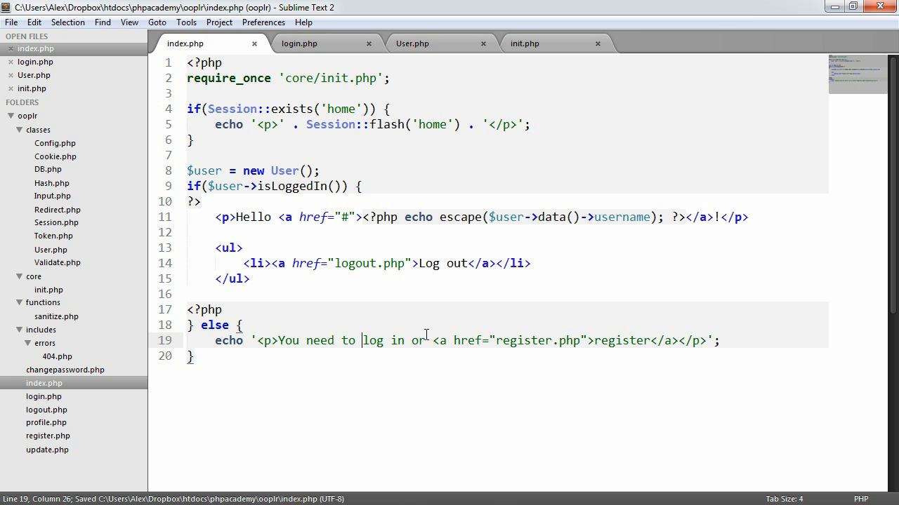
pyautogui.write('<a href="">')
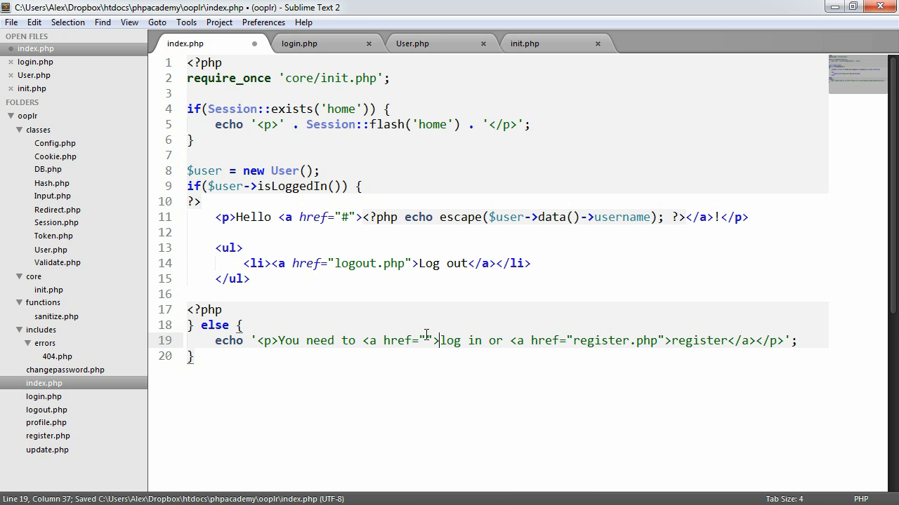
pyautogui.write('</a>')
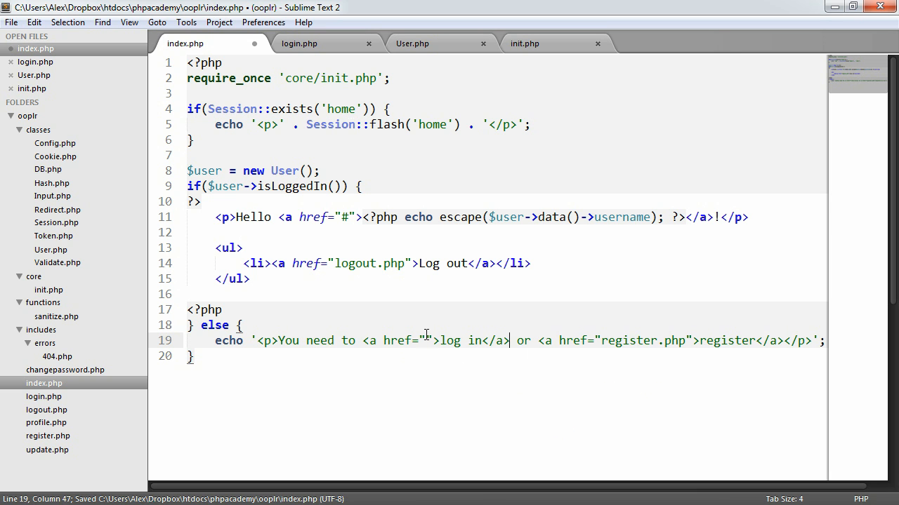
pyautogui.write('login.')
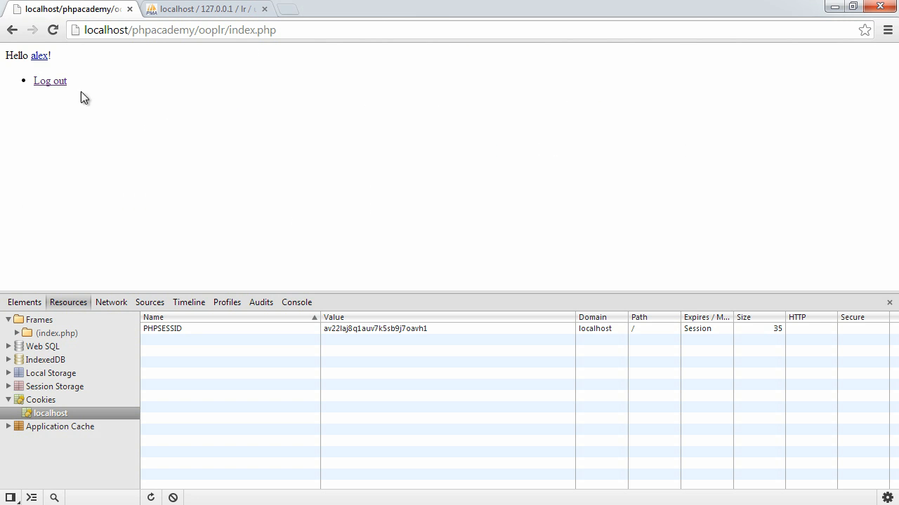
pyautogui.moveTo(226, 93)
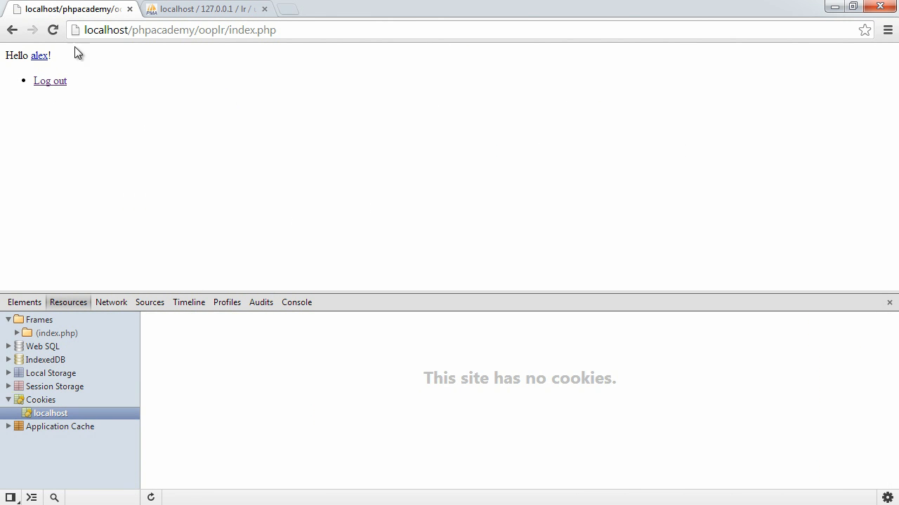
# Reload without the session to reach login, then go back to index.php's logged-out prompt
pyautogui.click(50, 80)
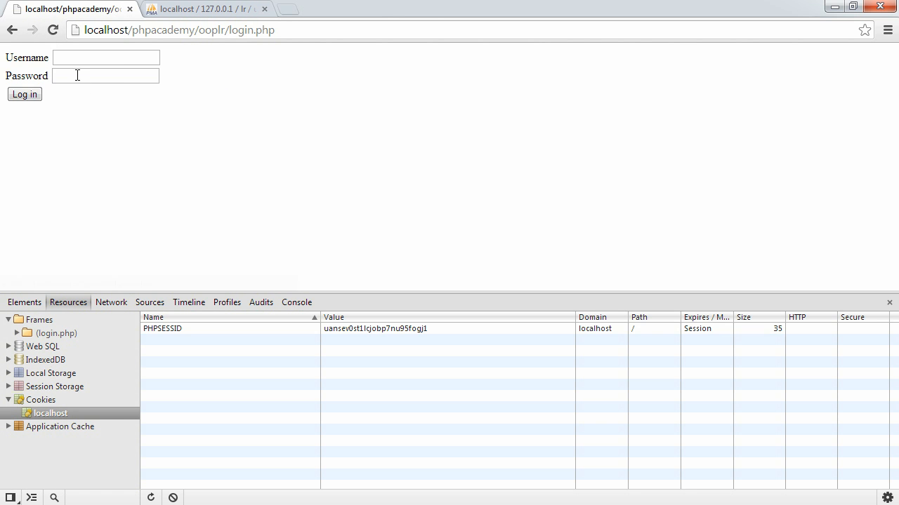
pyautogui.click(23, 94)
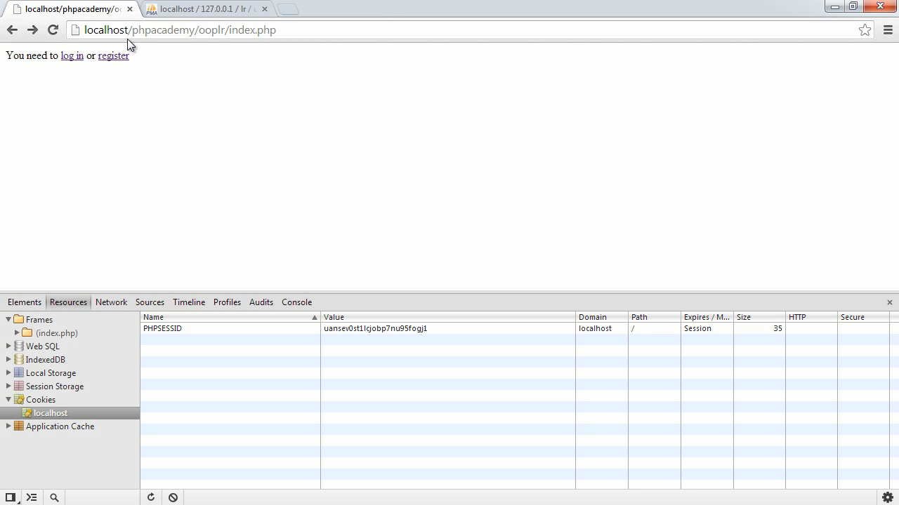
pyautogui.moveTo(192, 145)
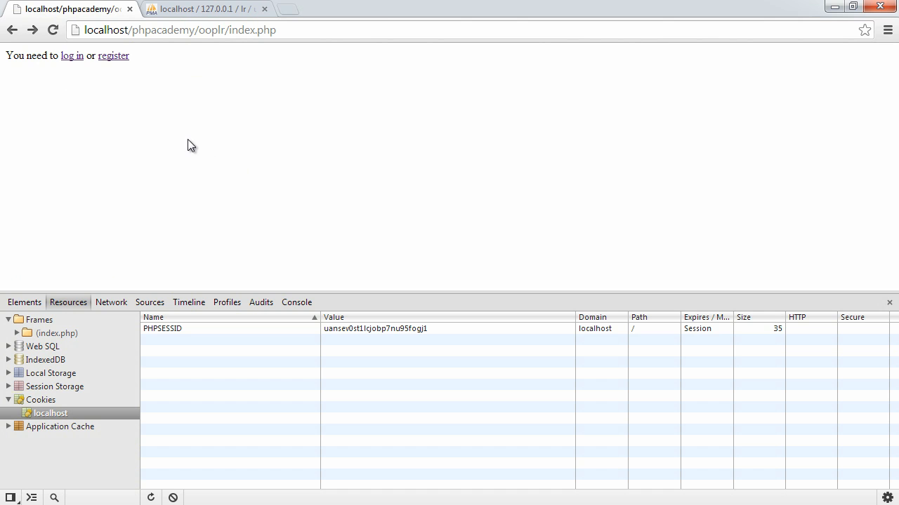